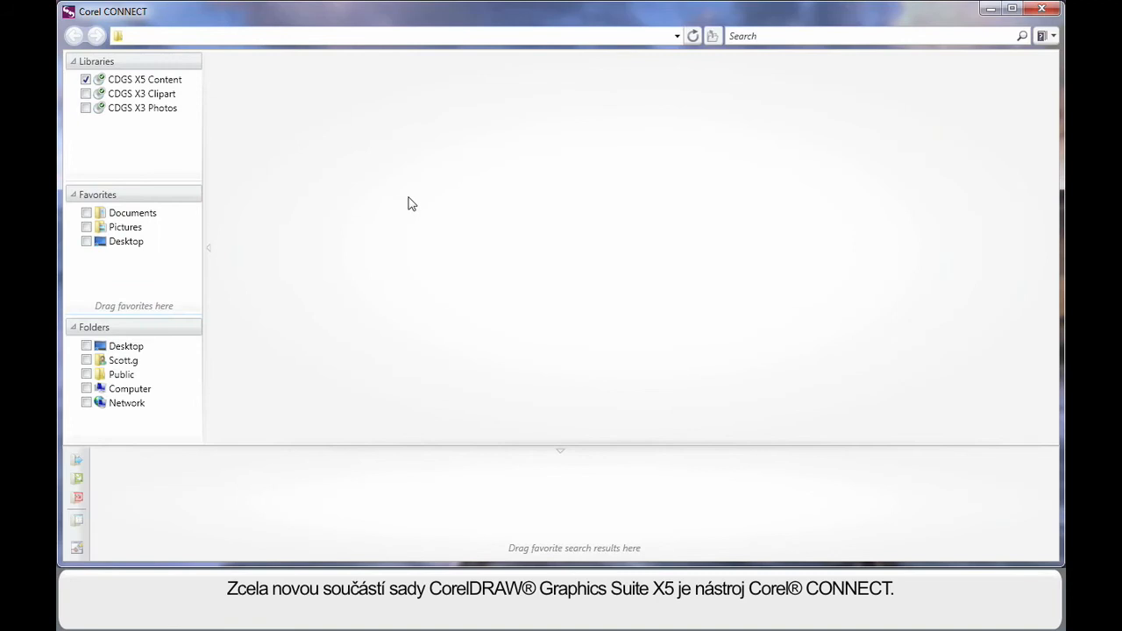
mouse_move(354, 123)
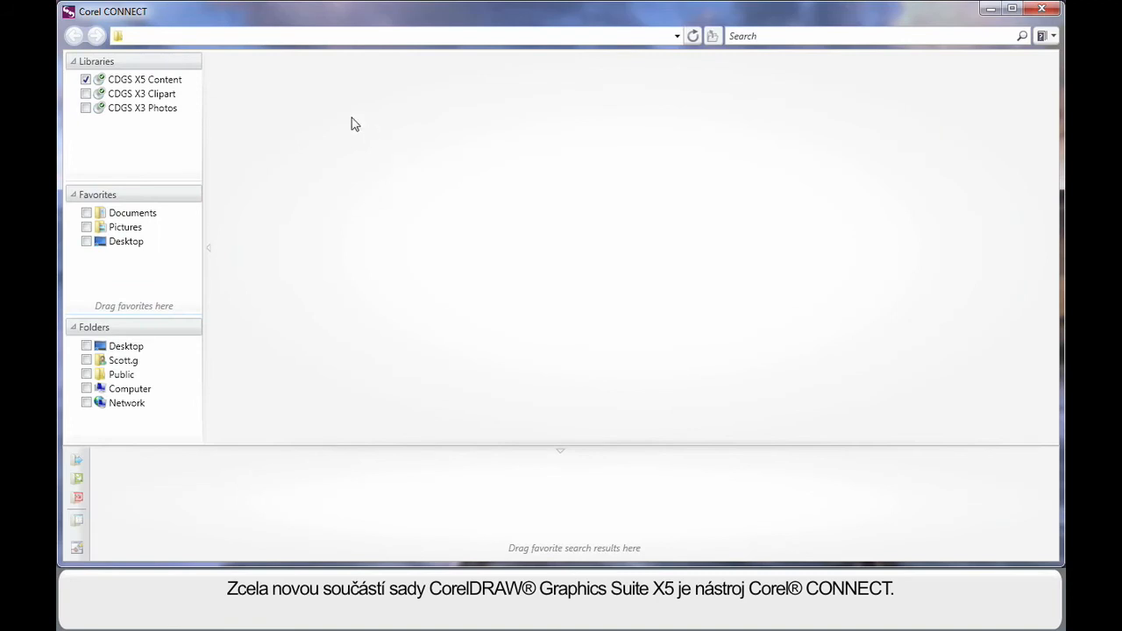
mouse_move(291, 249)
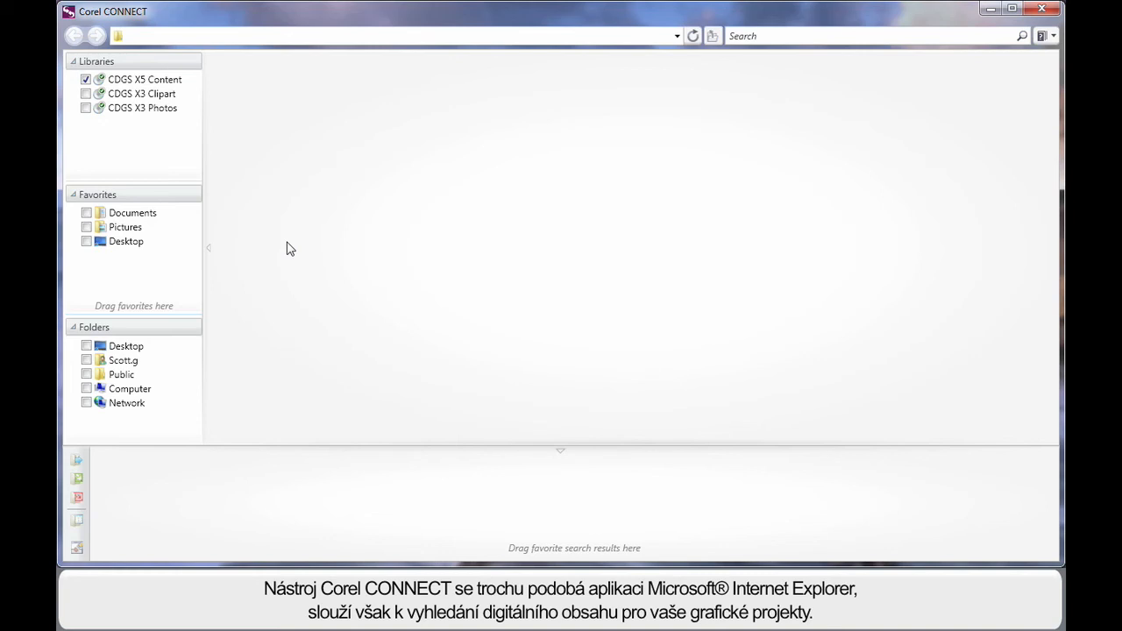
mouse_move(301, 284)
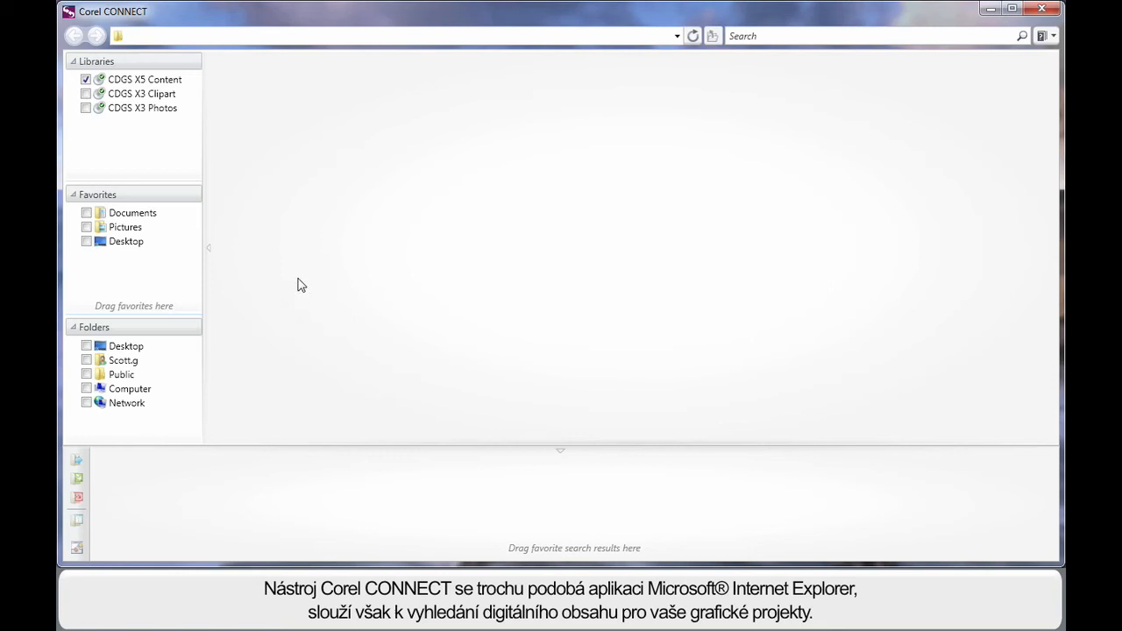
mouse_move(452, 342)
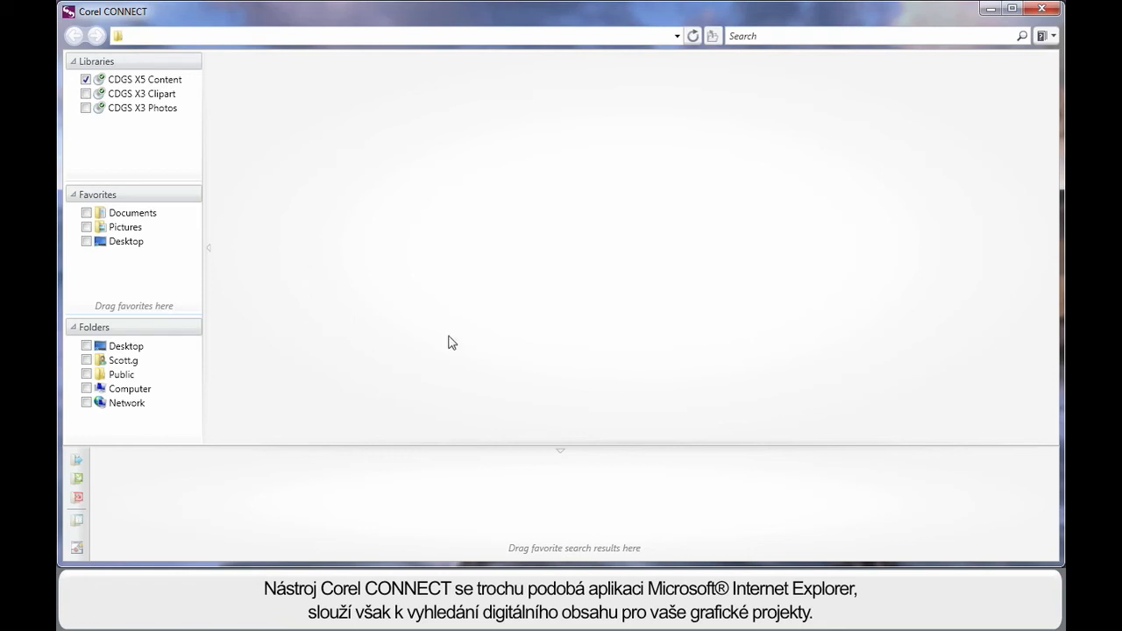
mouse_move(619, 347)
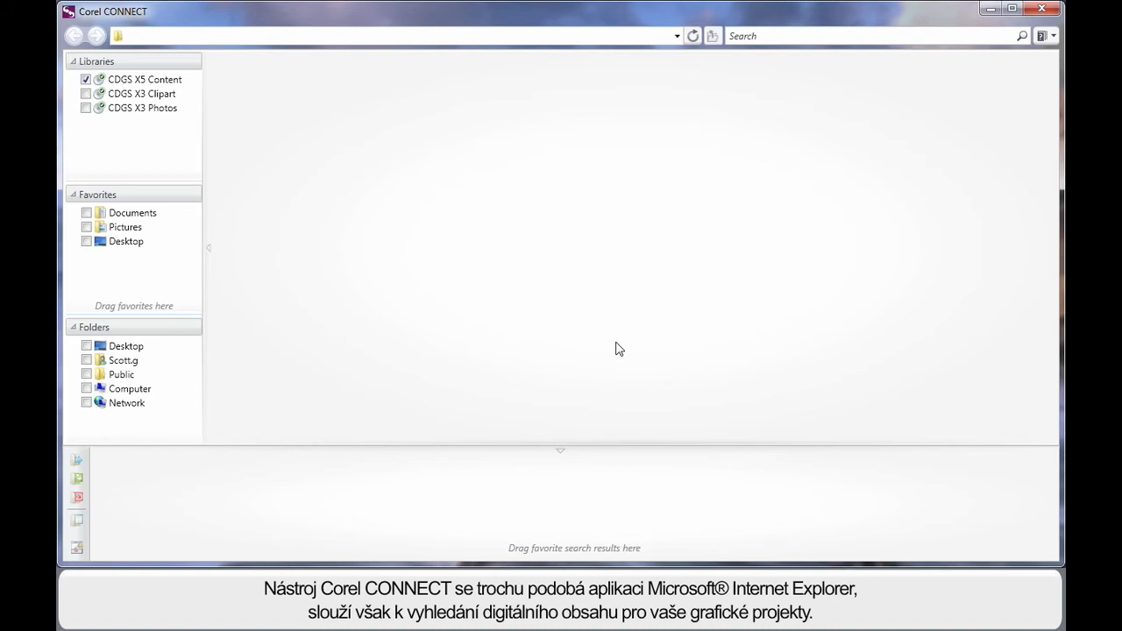
Expand CDGS X5 Content > Clipart > Animals and open the Birds folder of bird clipart.
click(133, 212)
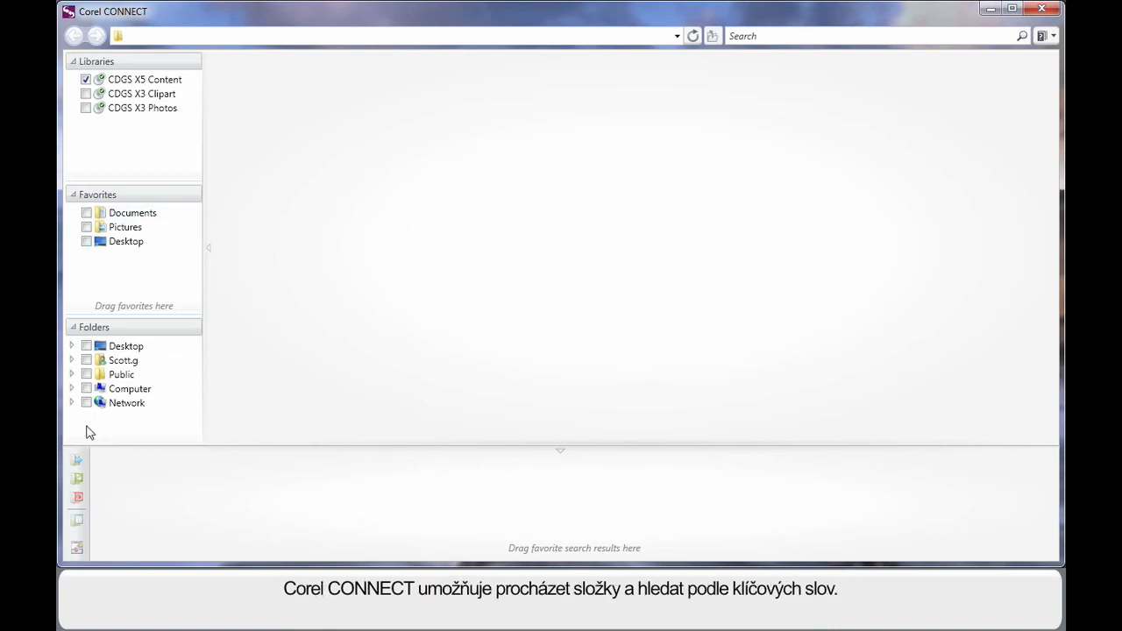
mouse_move(277, 375)
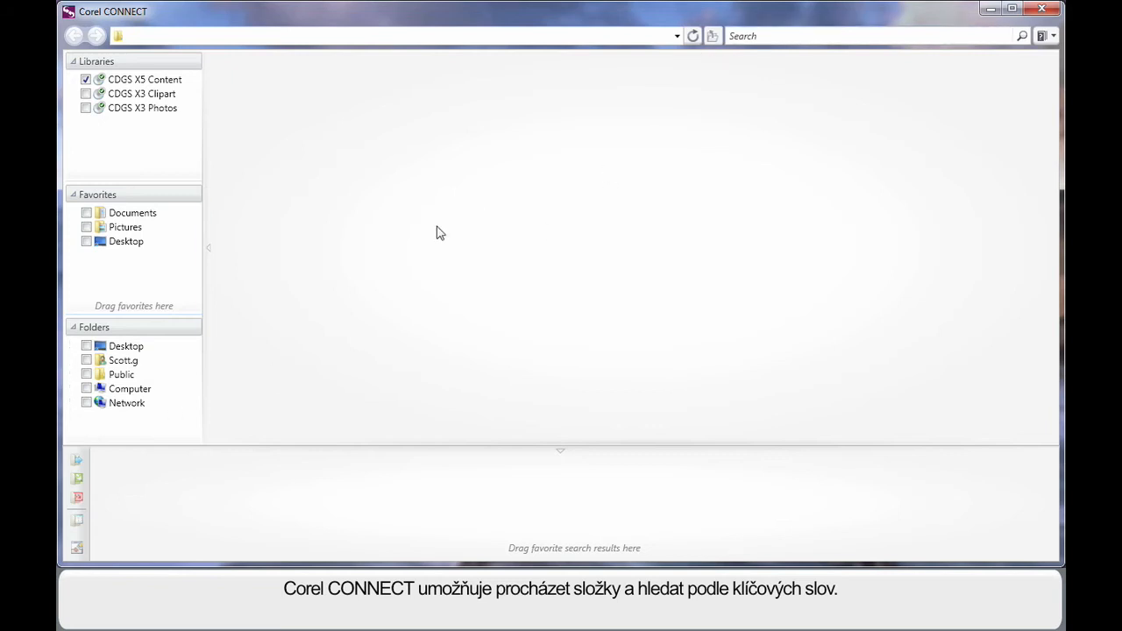
mouse_move(348, 246)
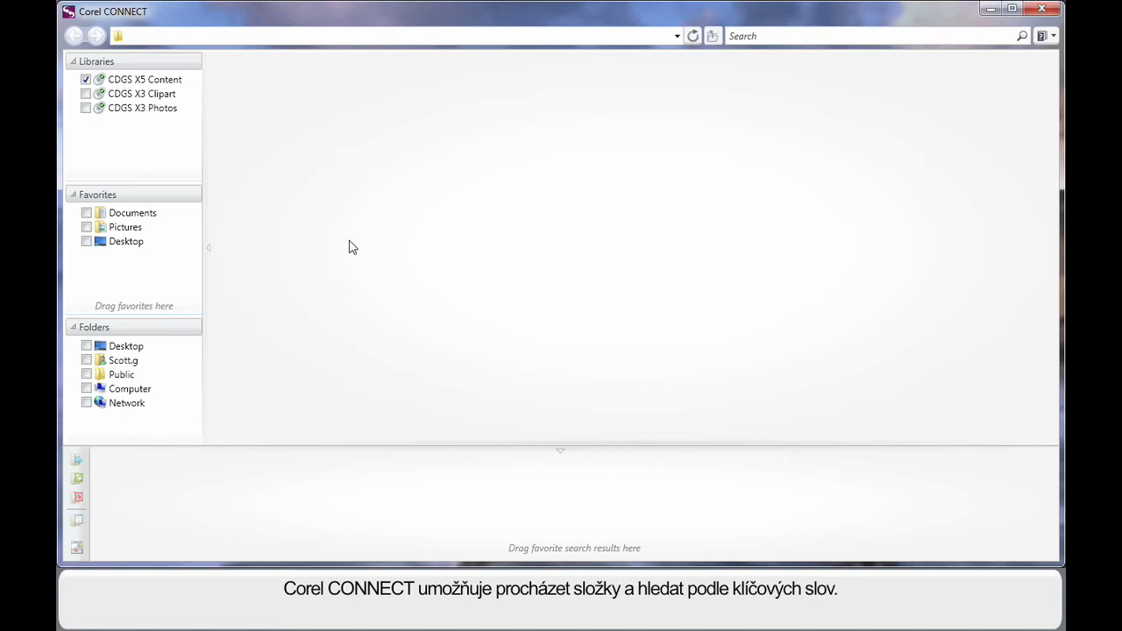
mouse_move(242, 121)
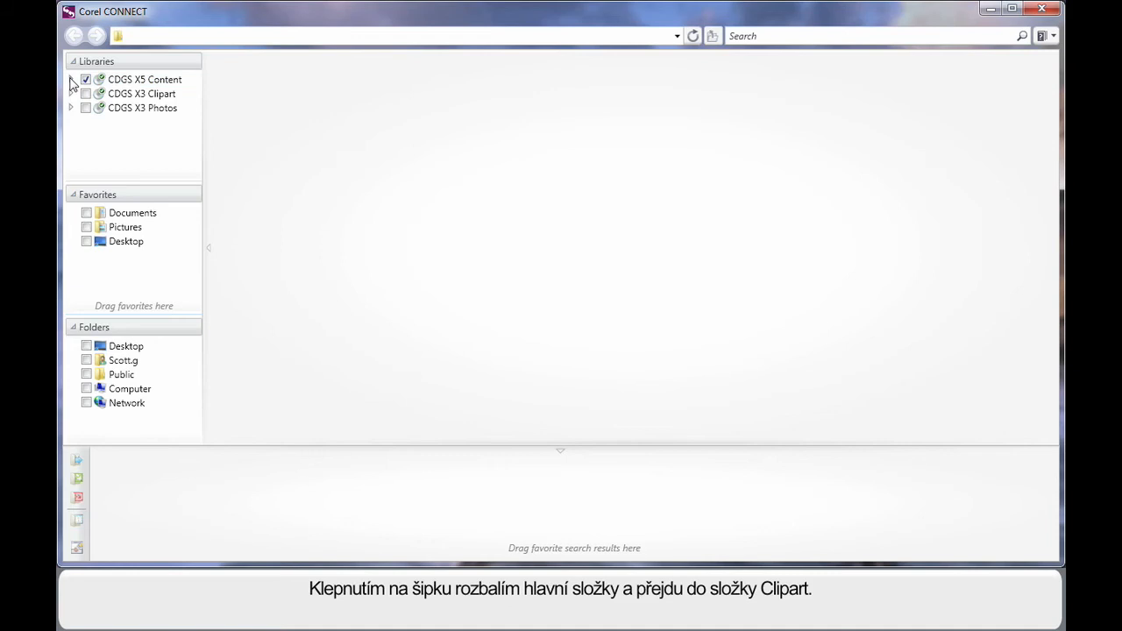
click(71, 78)
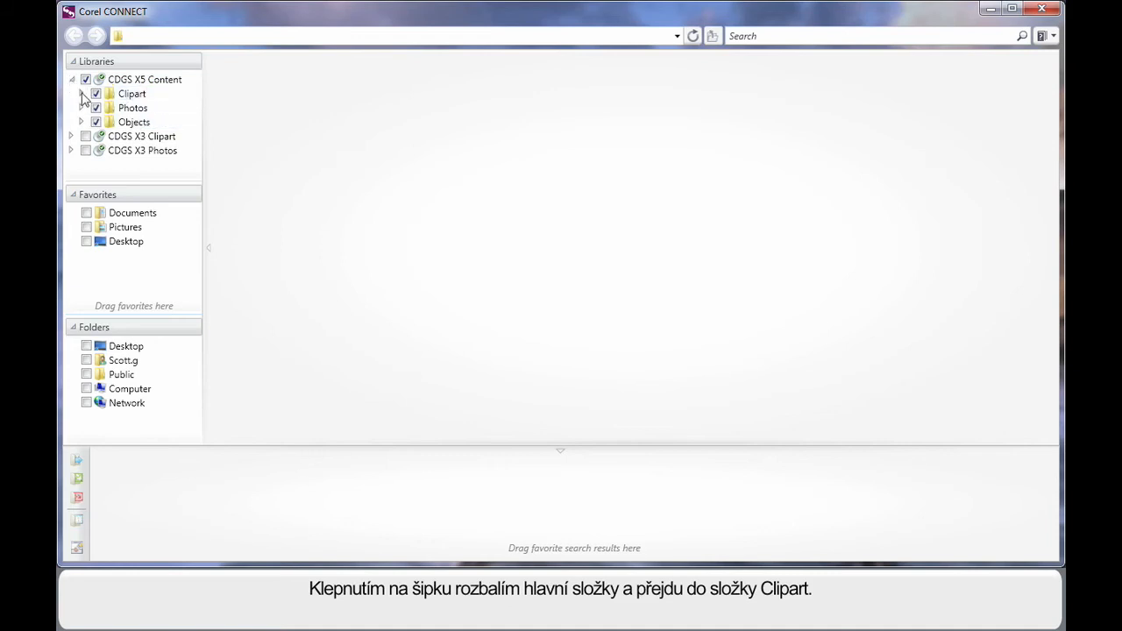
click(80, 95)
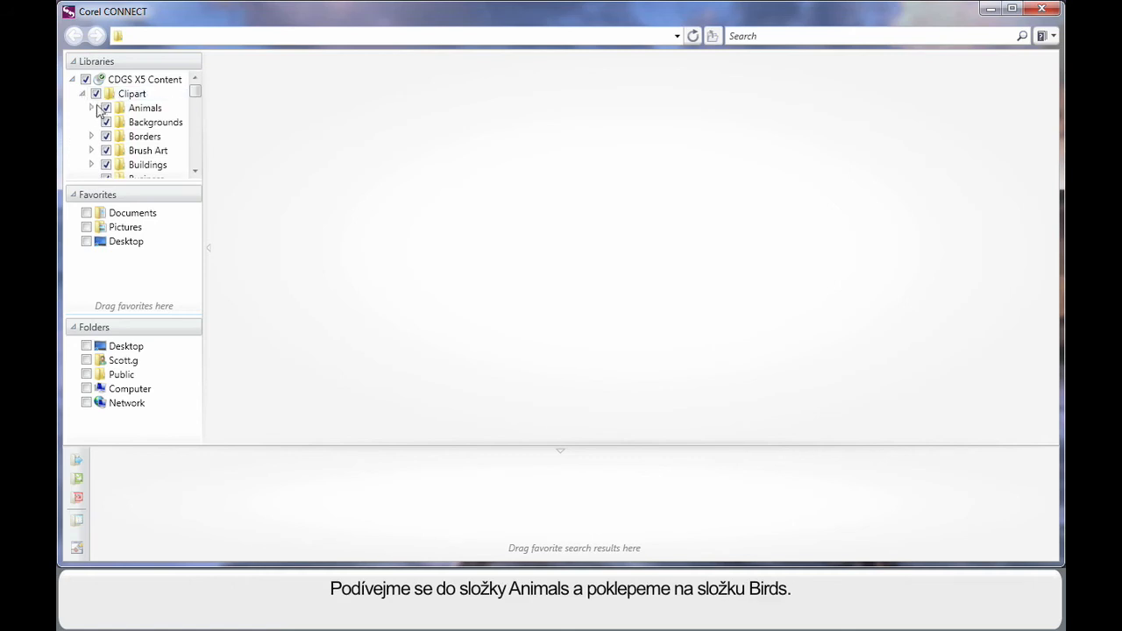
click(91, 109)
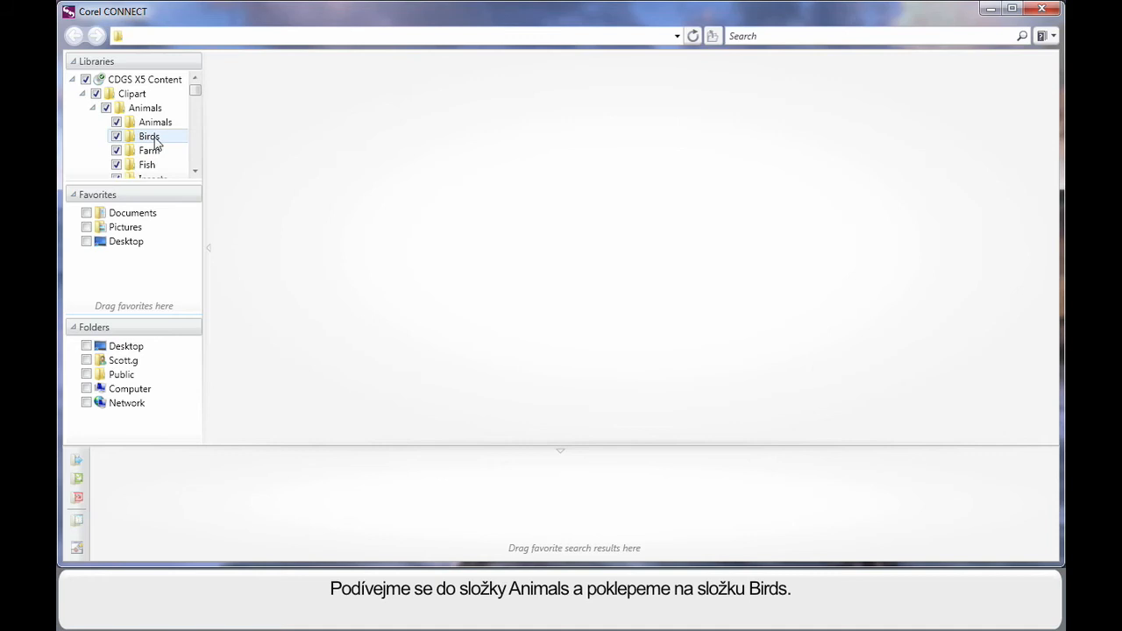
double_click(149, 136)
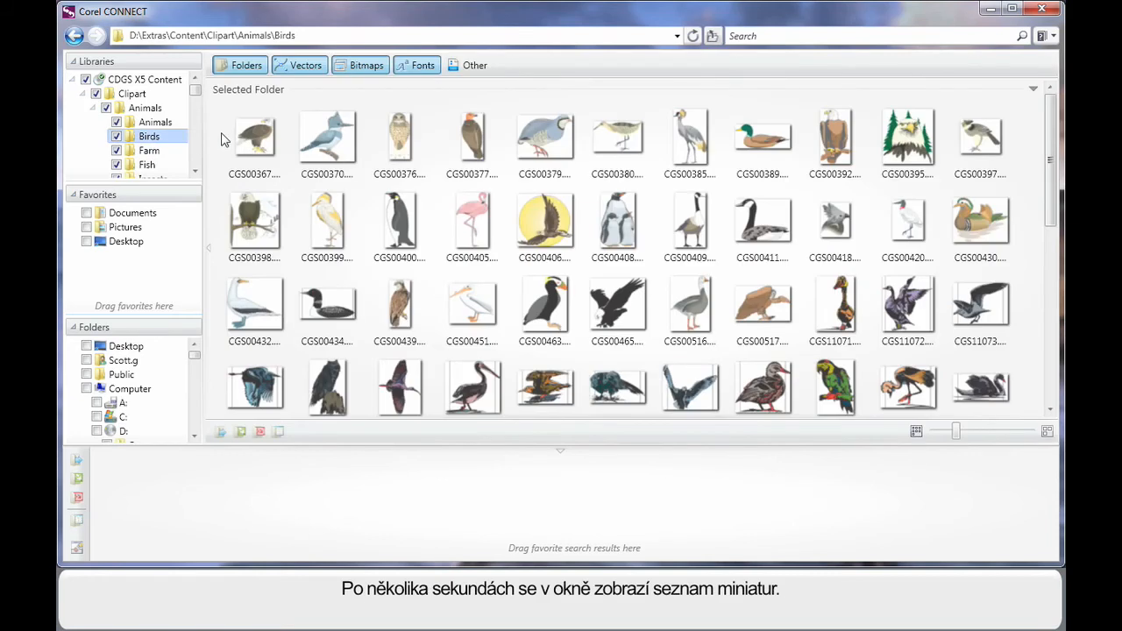
click(254, 137)
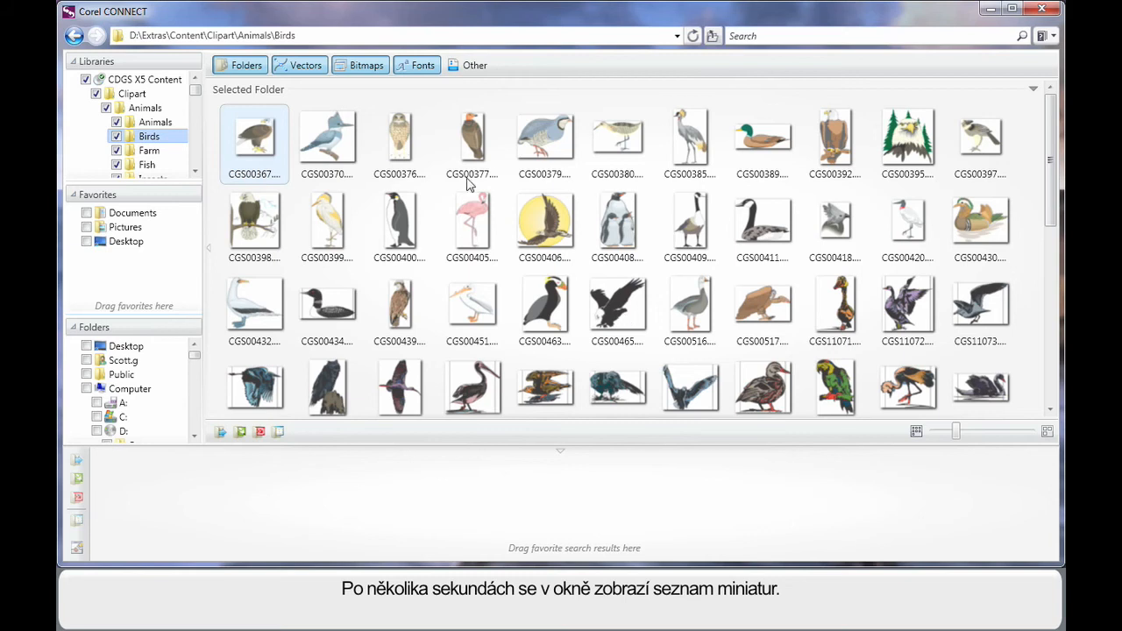
mouse_move(715, 361)
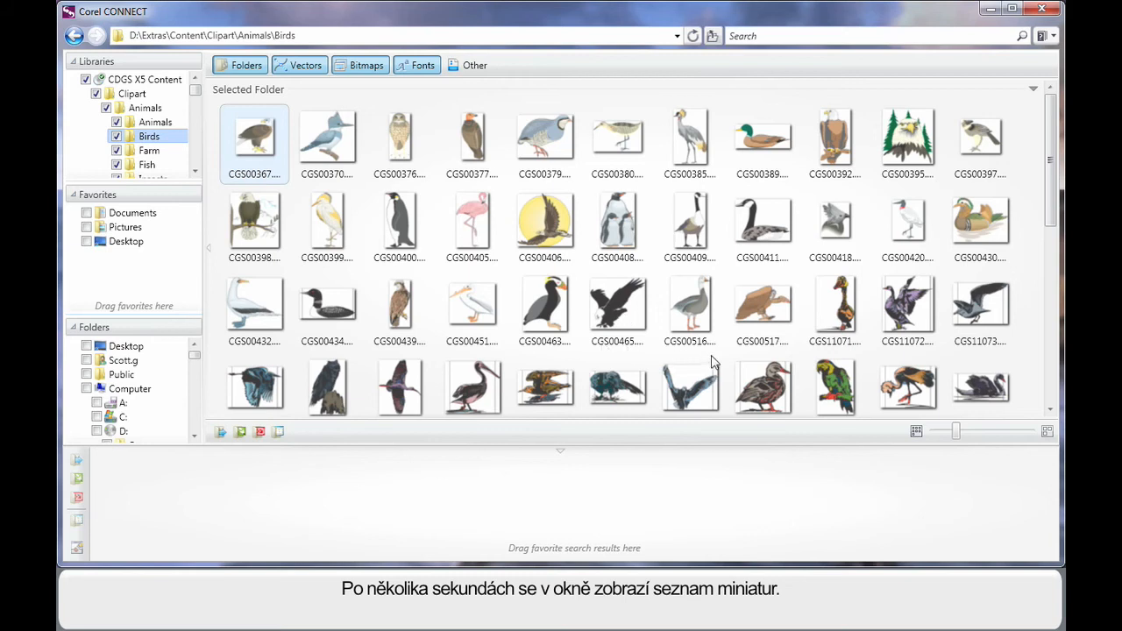
mouse_move(774, 224)
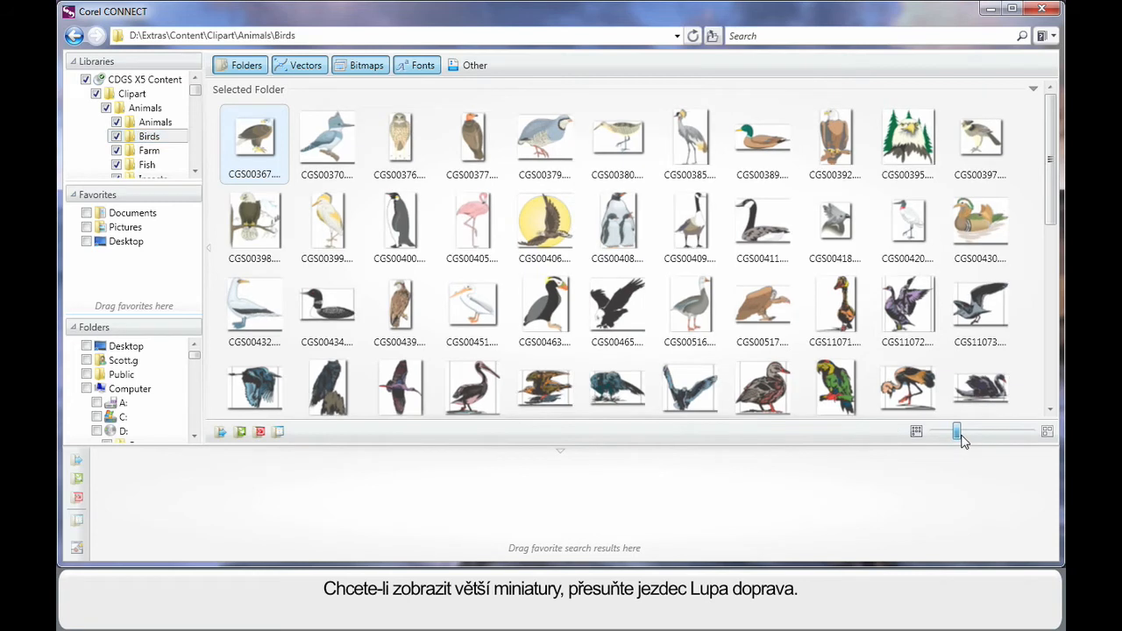
Enlarge the bird thumbnails with the zoom slider, then collapse Clipart and CDGS X5 Content.
drag(955, 432, 996, 431)
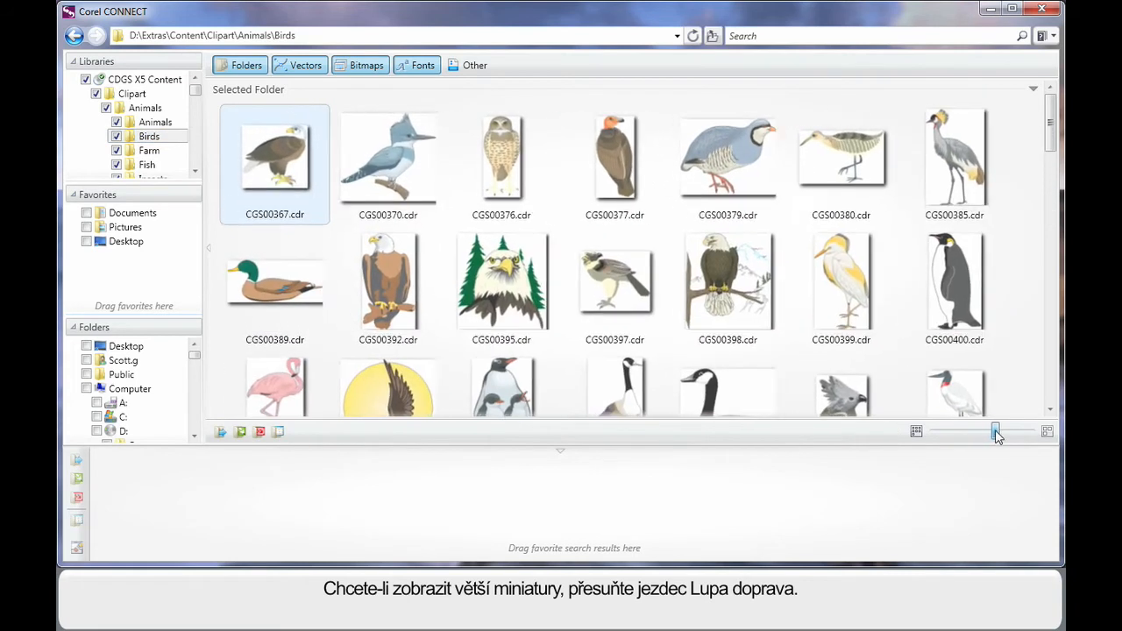
drag(995, 431, 999, 431)
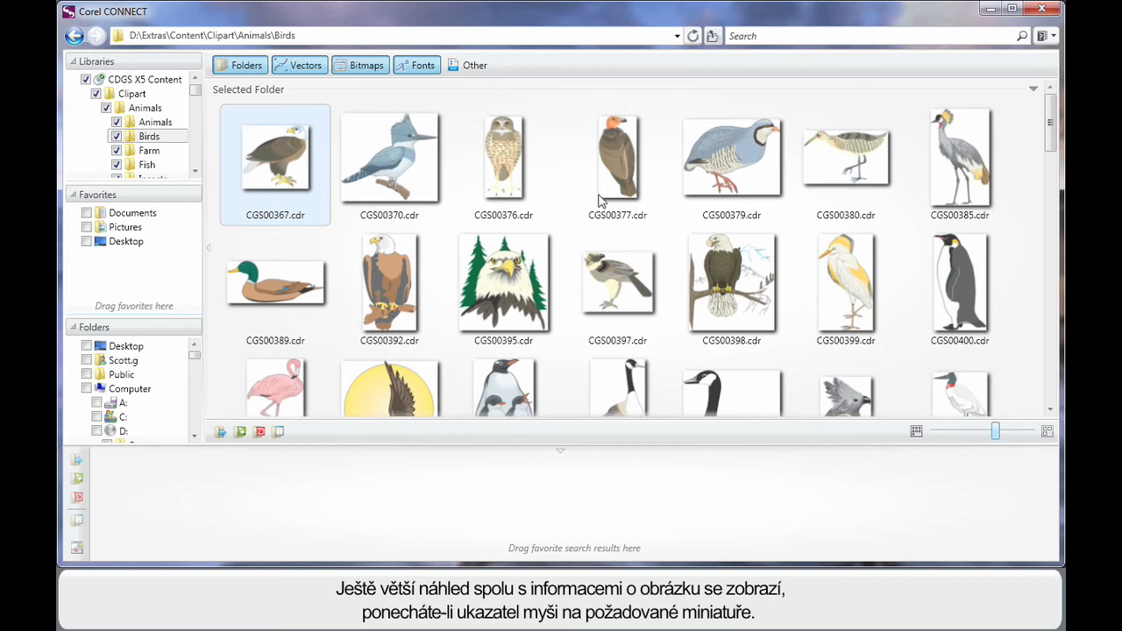
mouse_move(505, 282)
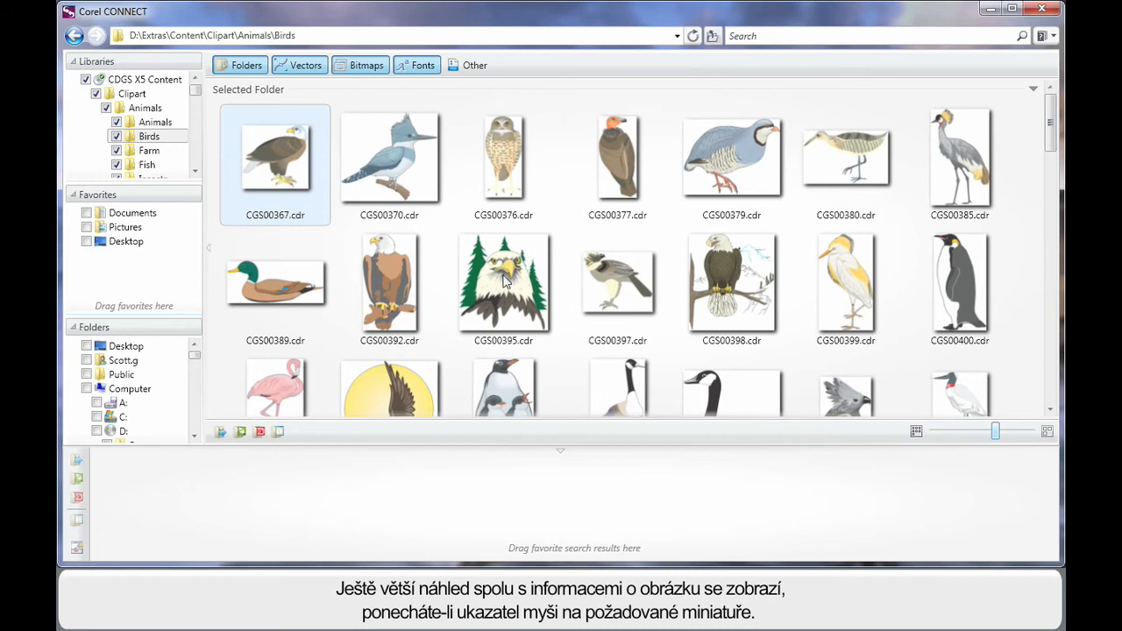
mouse_move(503, 280)
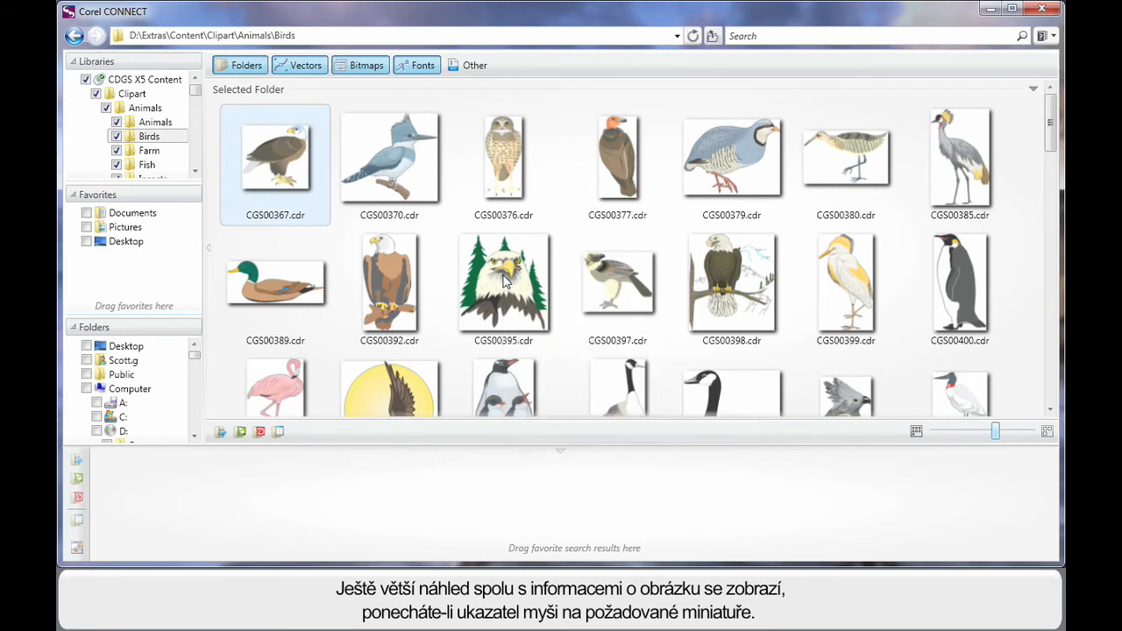
mouse_move(552, 94)
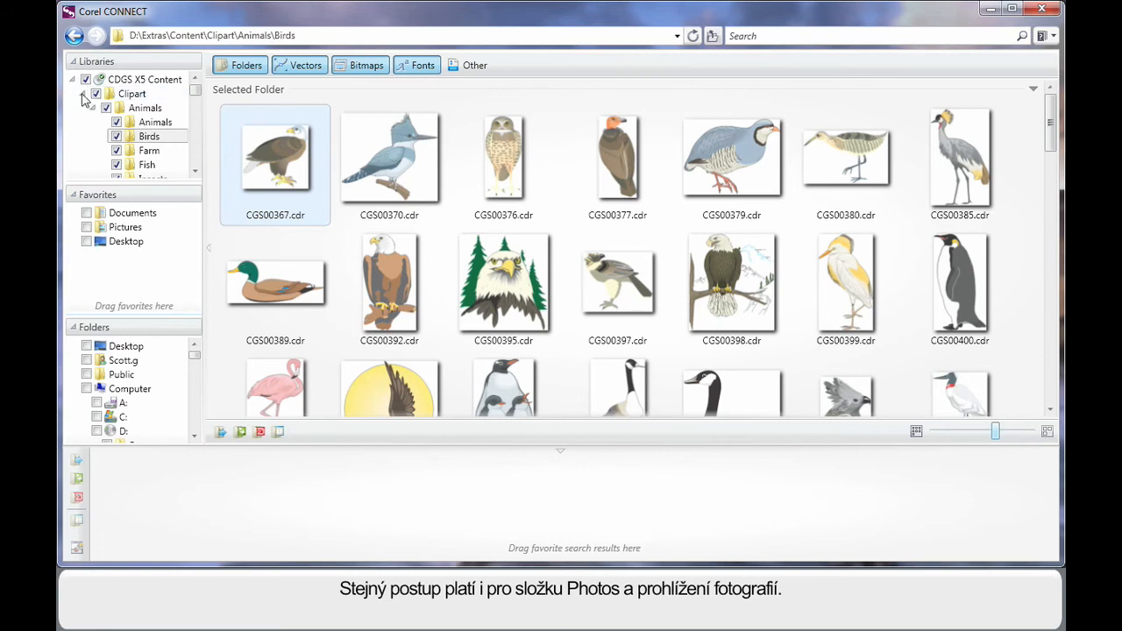
click(80, 95)
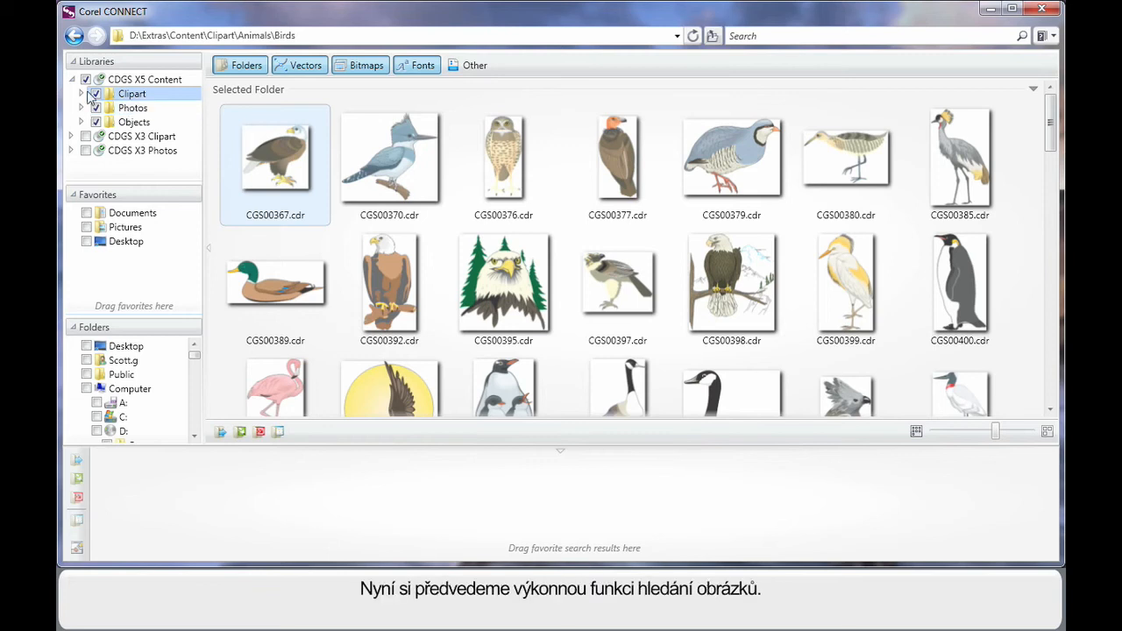
click(70, 79)
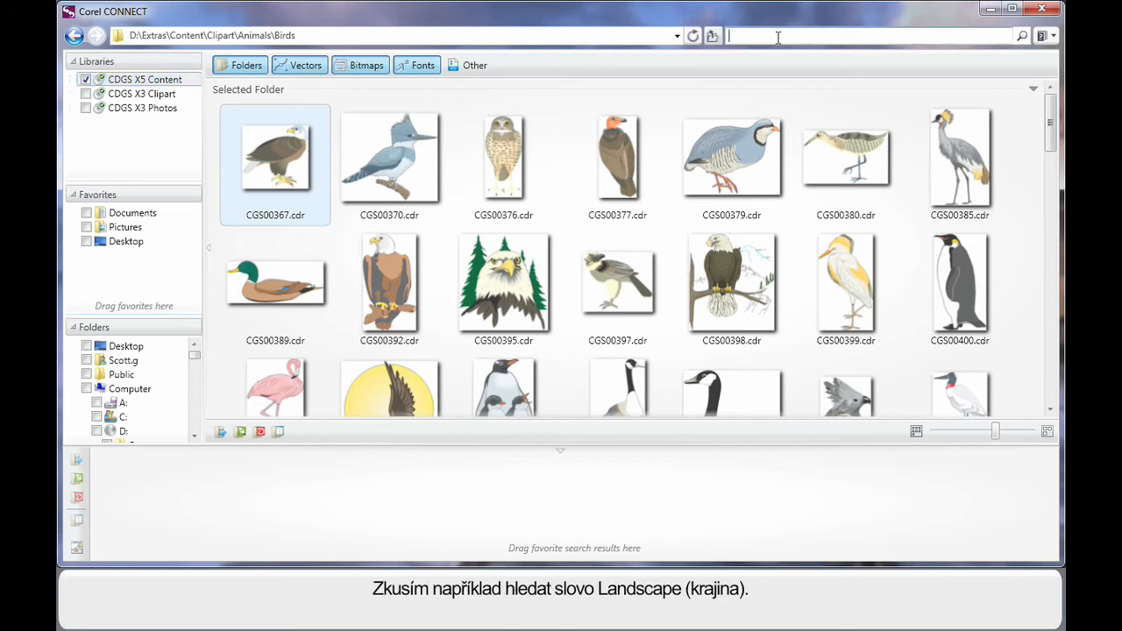
Enter 'landscape' as the search keyword.
text(landscap)
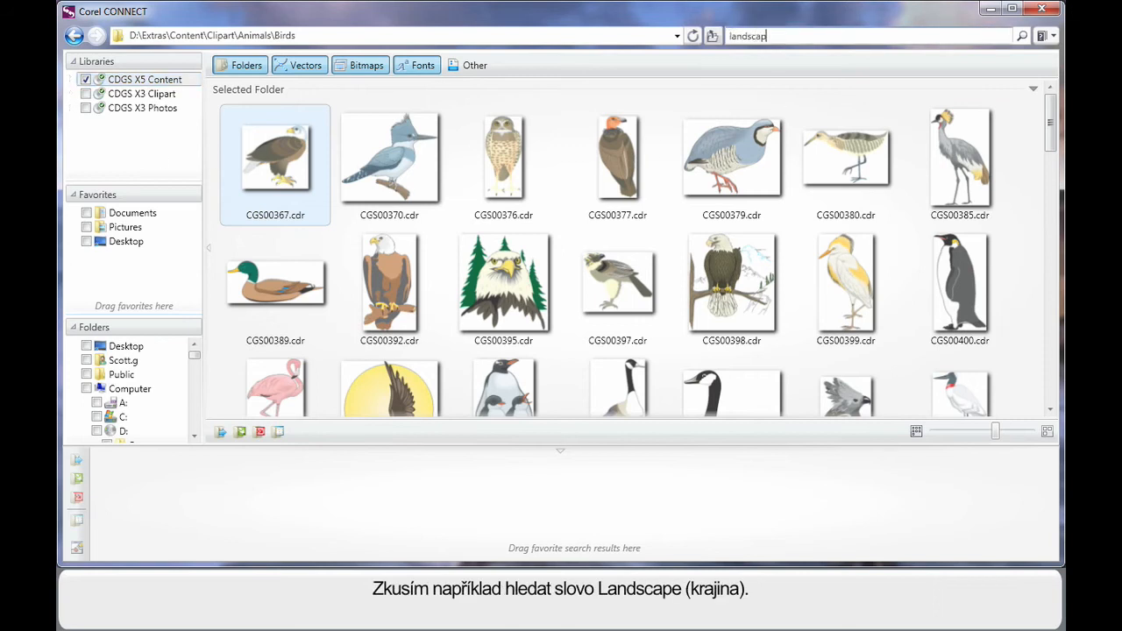
text(e)
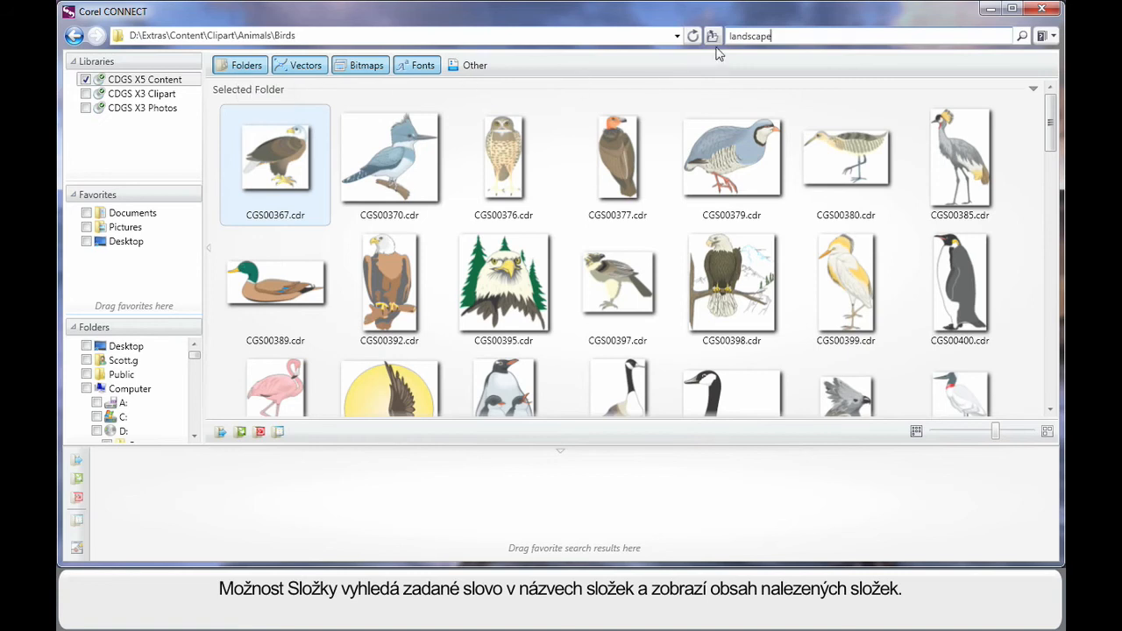
mouse_move(579, 70)
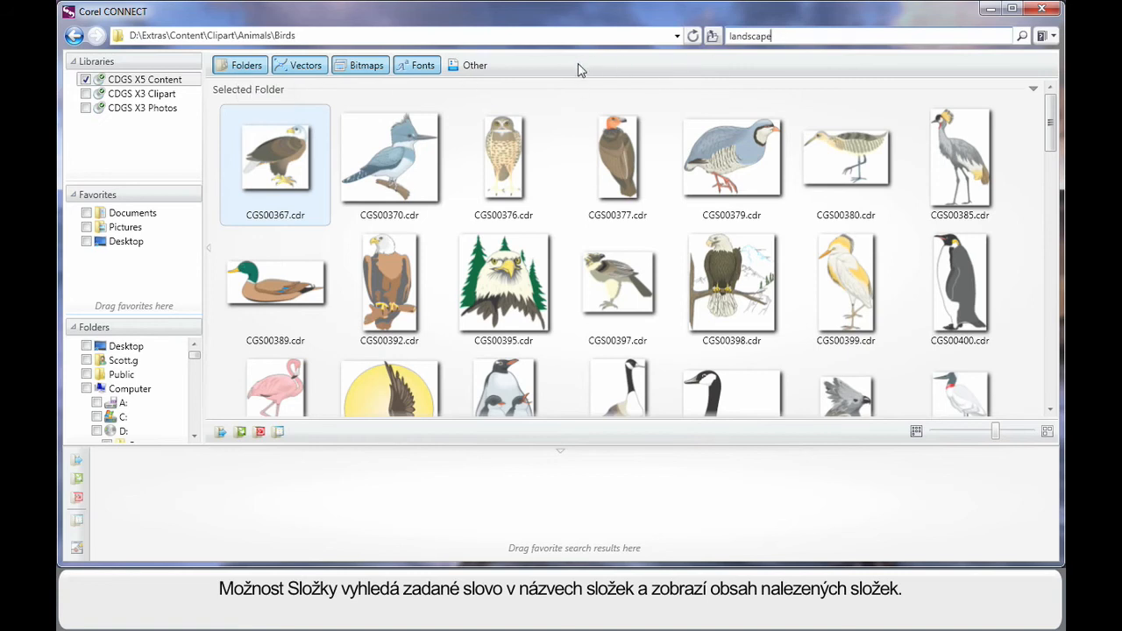
mouse_move(305, 65)
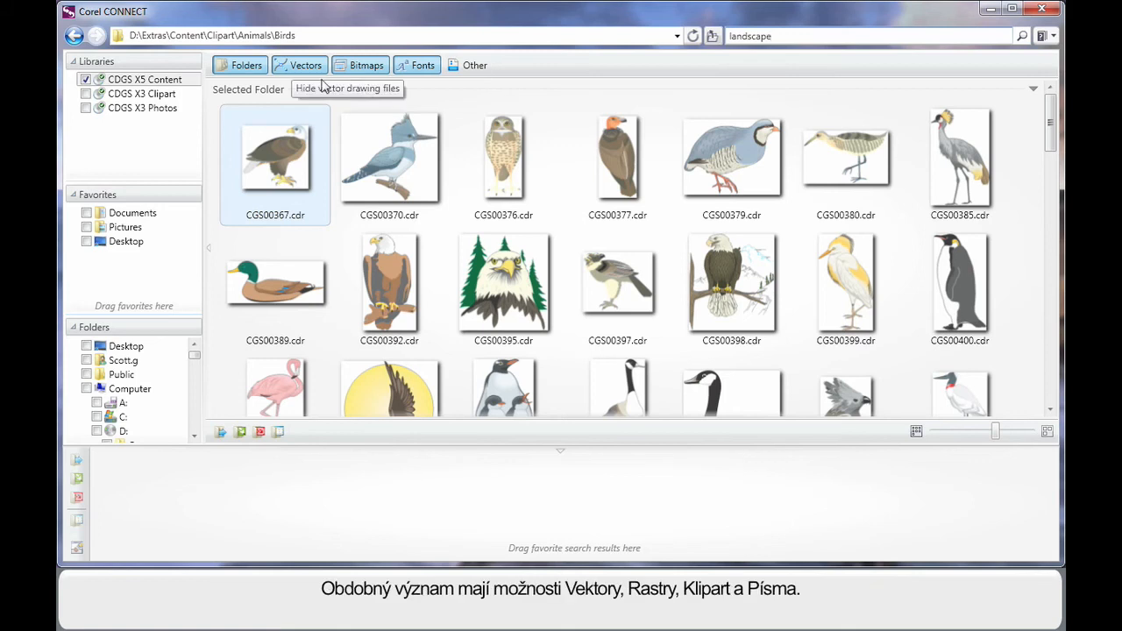
mouse_move(673, 74)
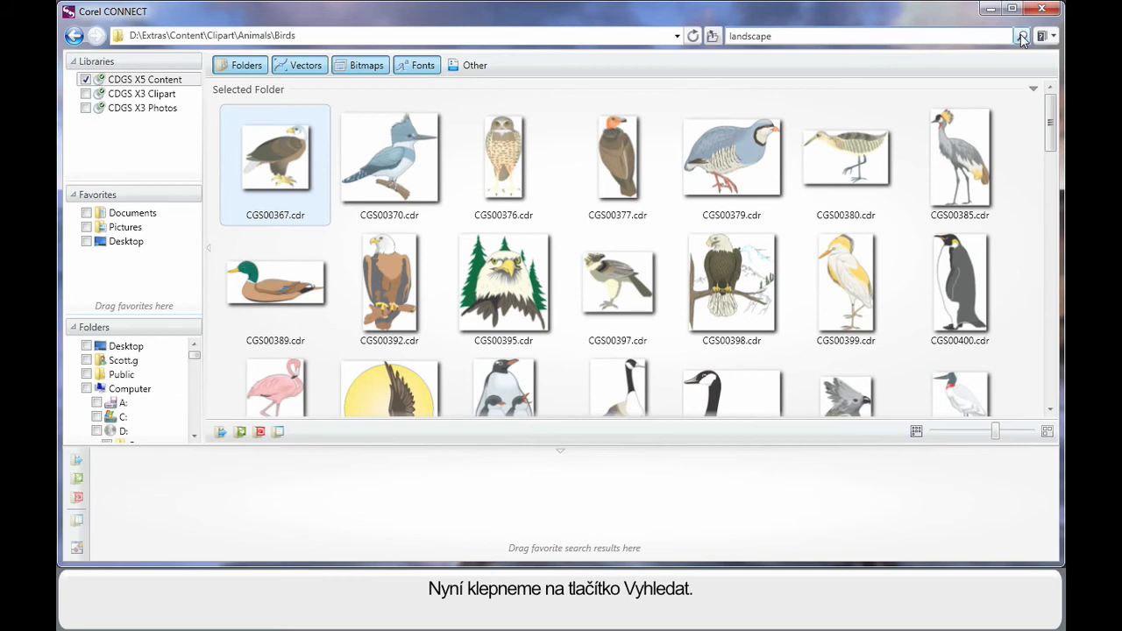
click(1020, 35)
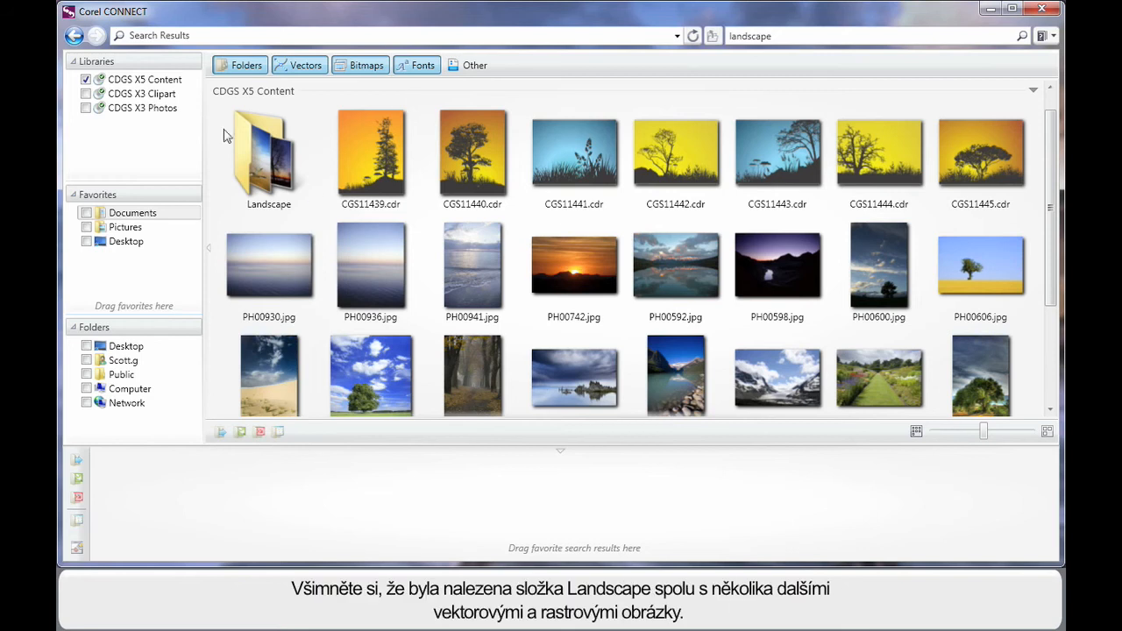
mouse_move(284, 211)
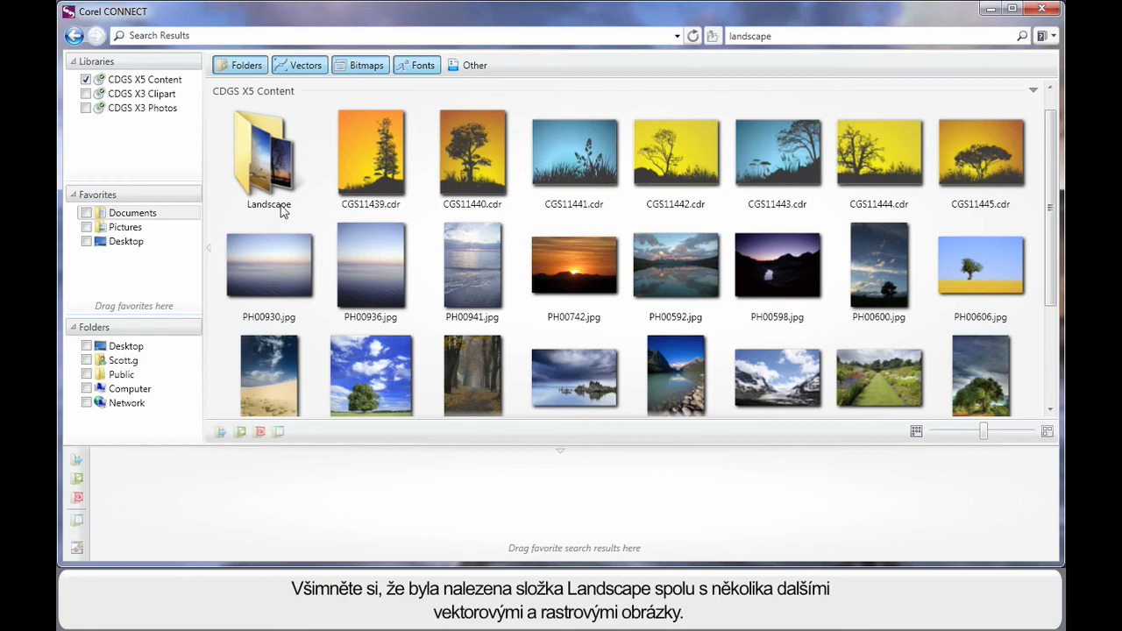
mouse_move(683, 175)
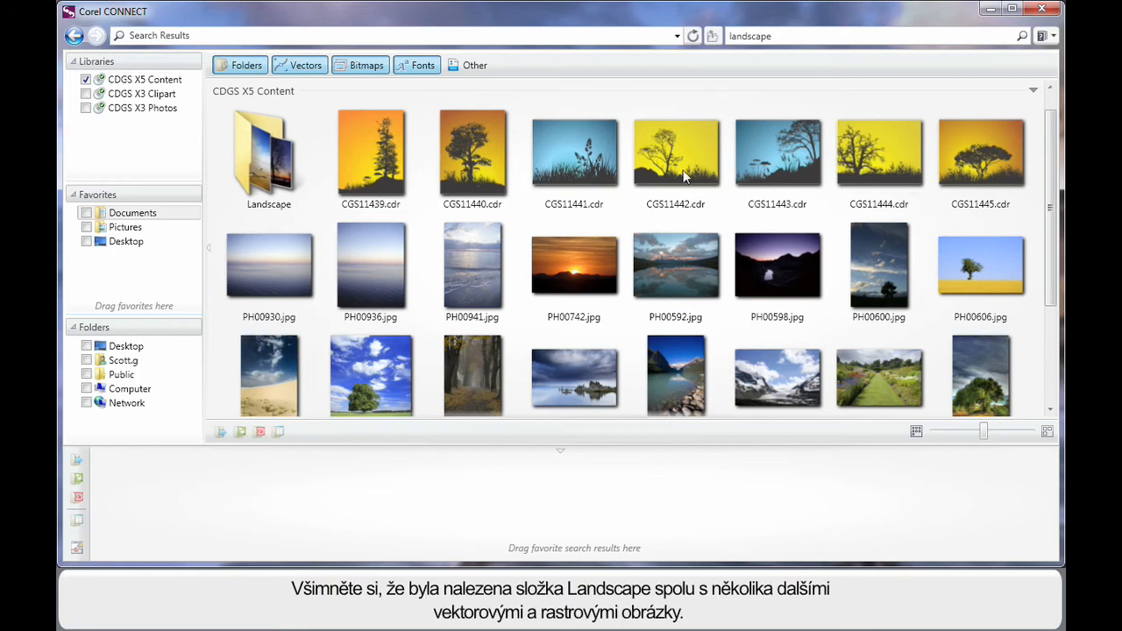
mouse_move(777, 154)
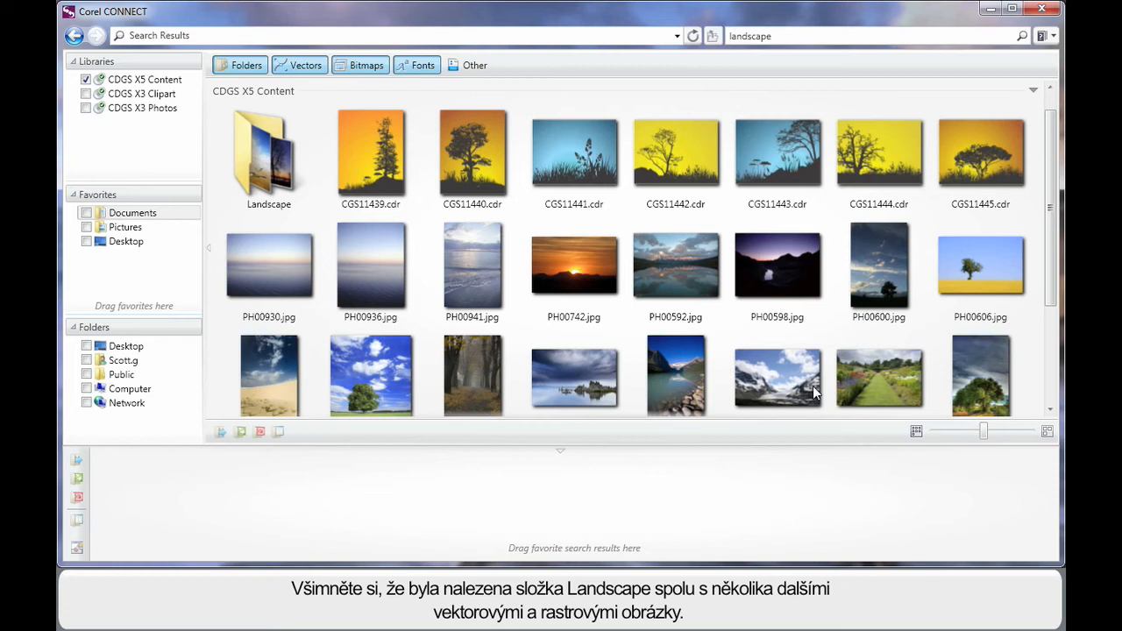
mouse_move(744, 342)
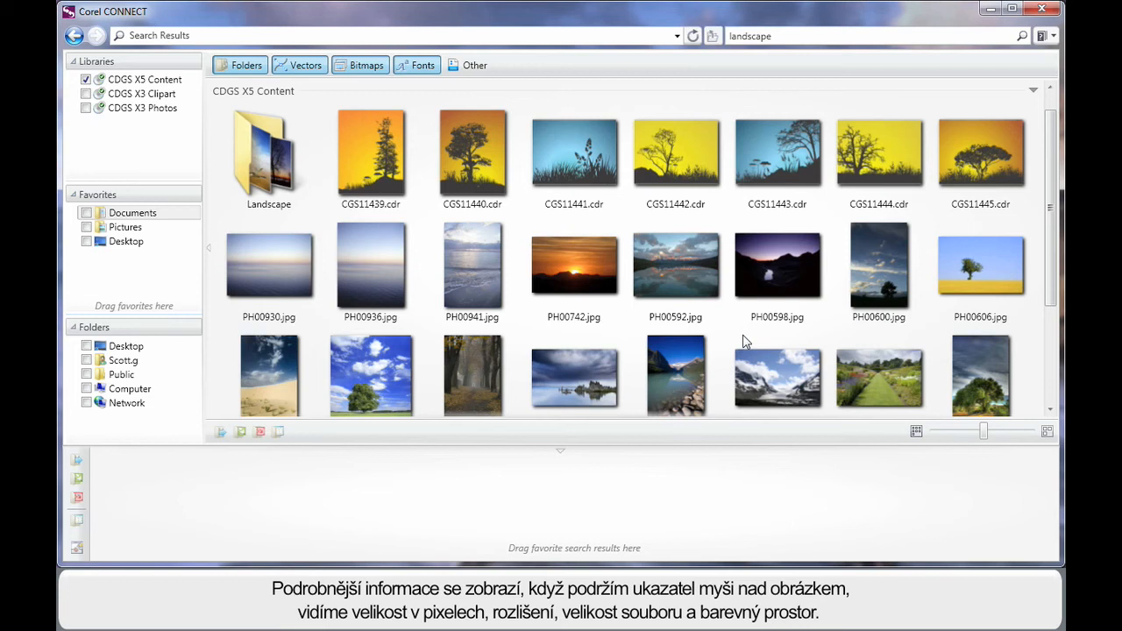
mouse_move(386, 377)
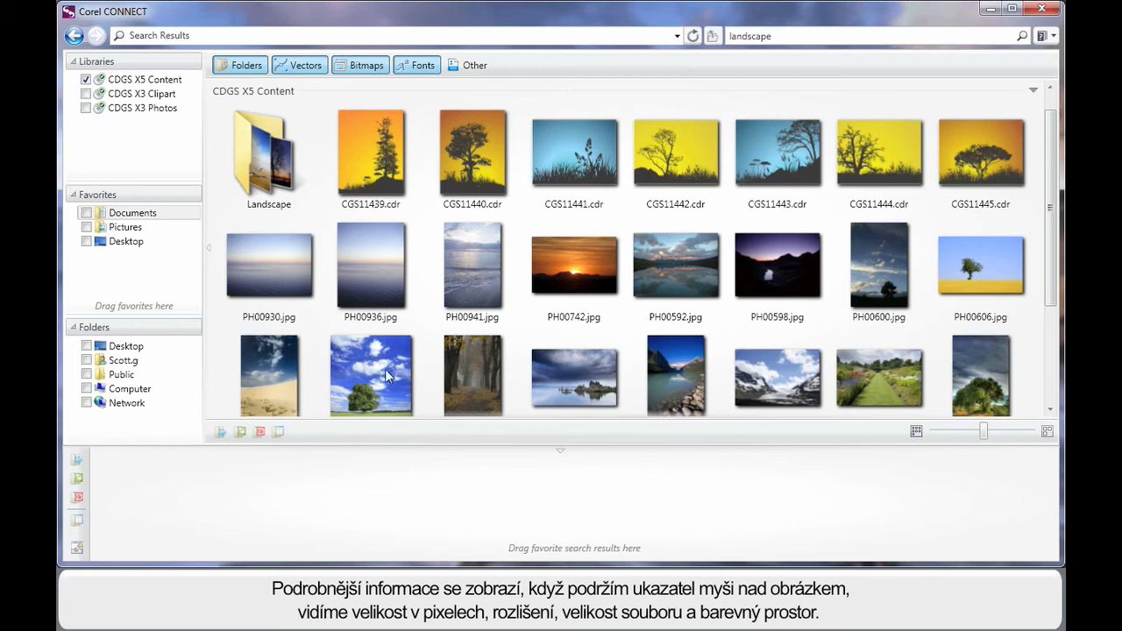
mouse_move(369, 375)
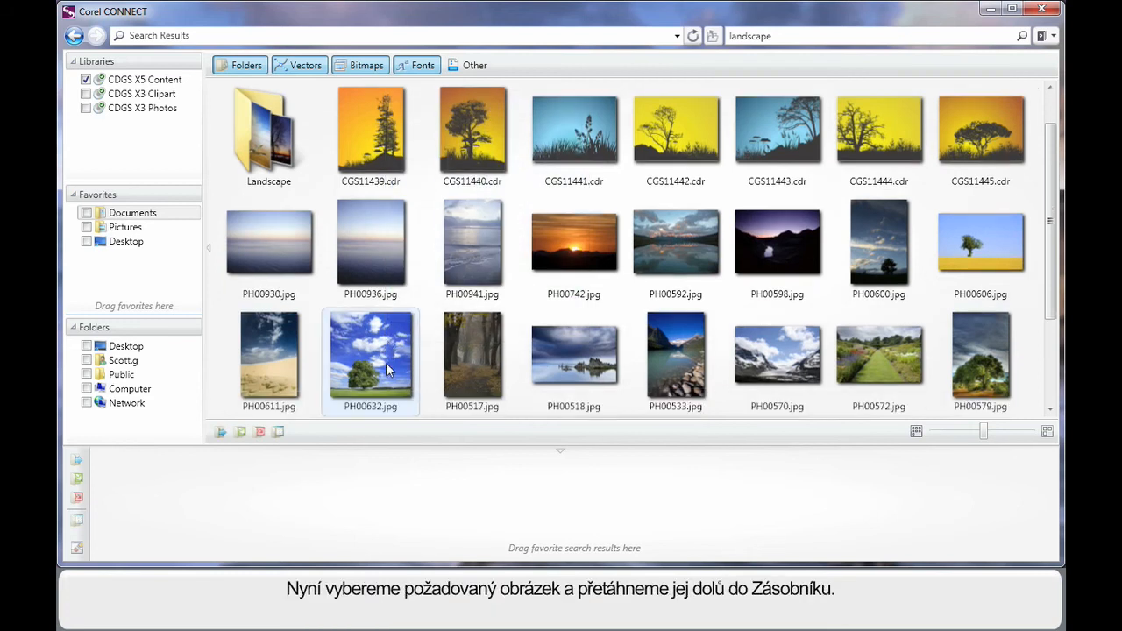
Drag the tree photo PH00632.jpg from the results into the tray.
drag(370, 354, 178, 505)
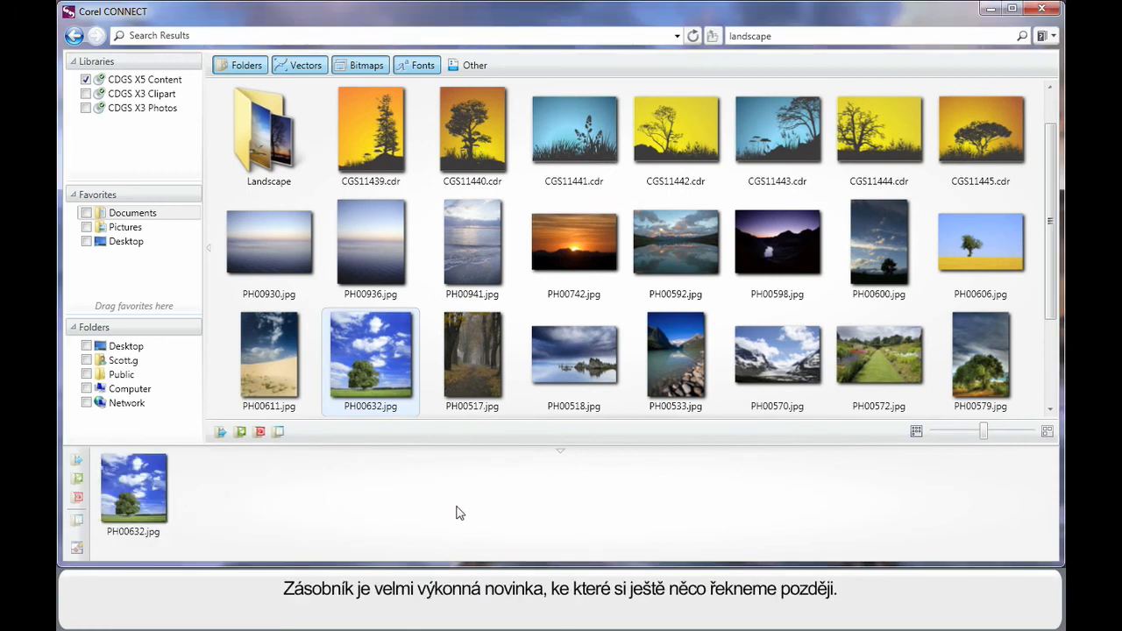
mouse_move(427, 505)
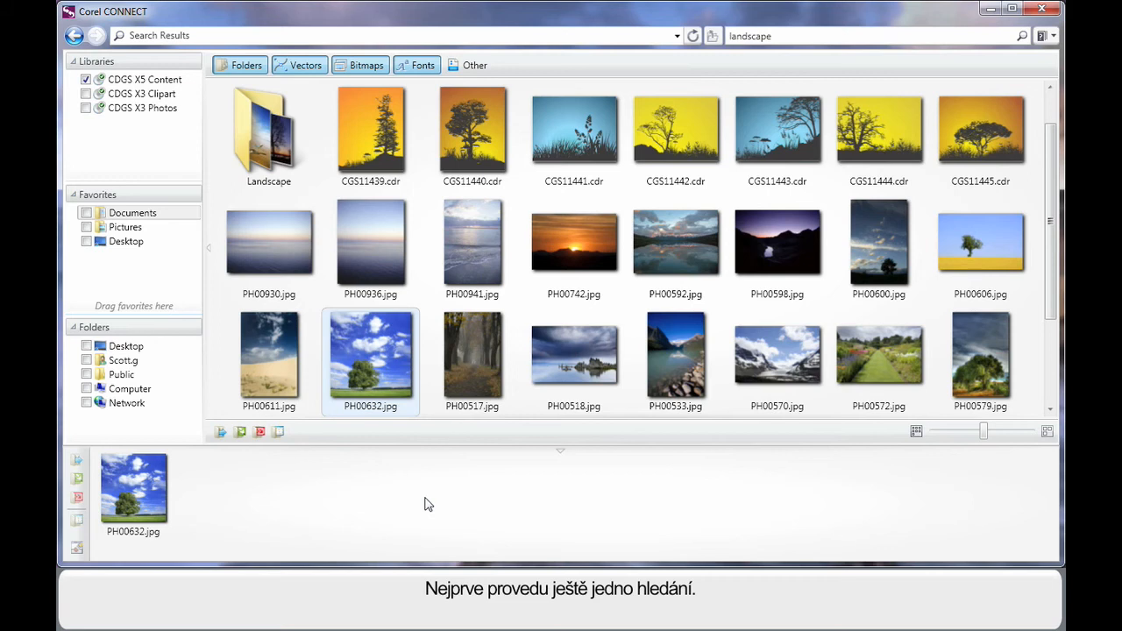
mouse_move(448, 506)
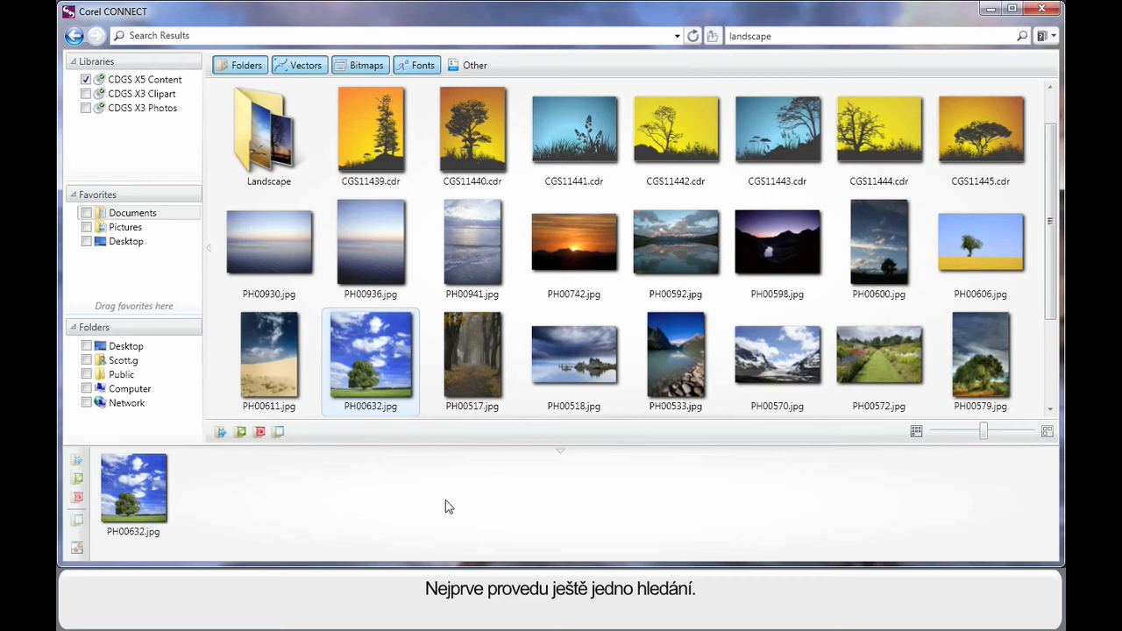
mouse_move(172, 232)
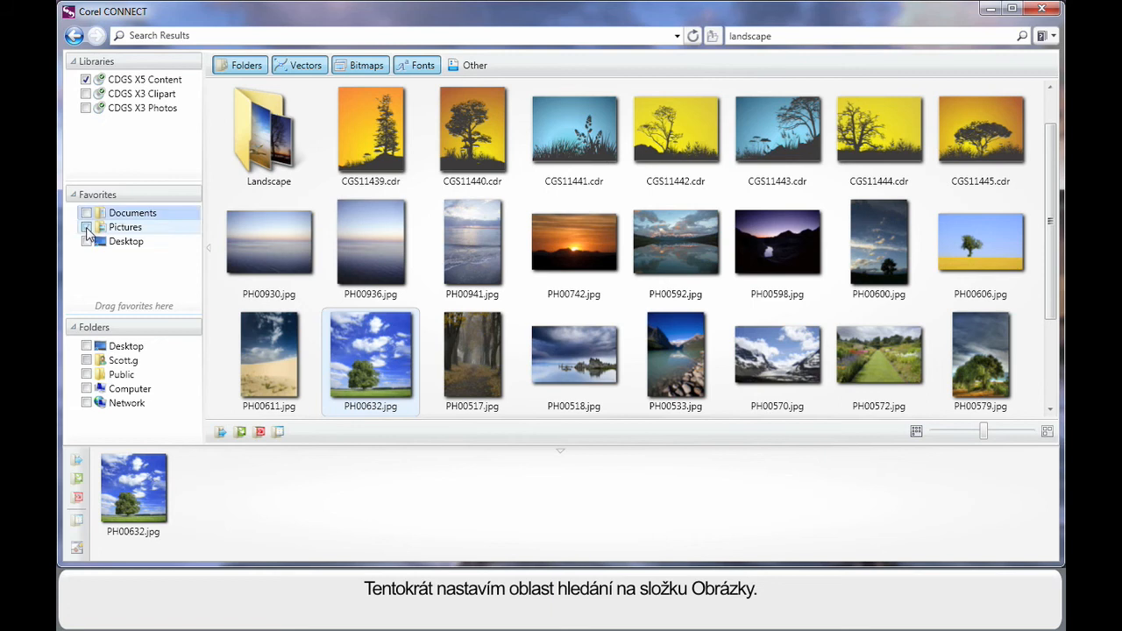
Include the Pictures favorite and search for 'butterfly', scrolling through the results.
click(86, 228)
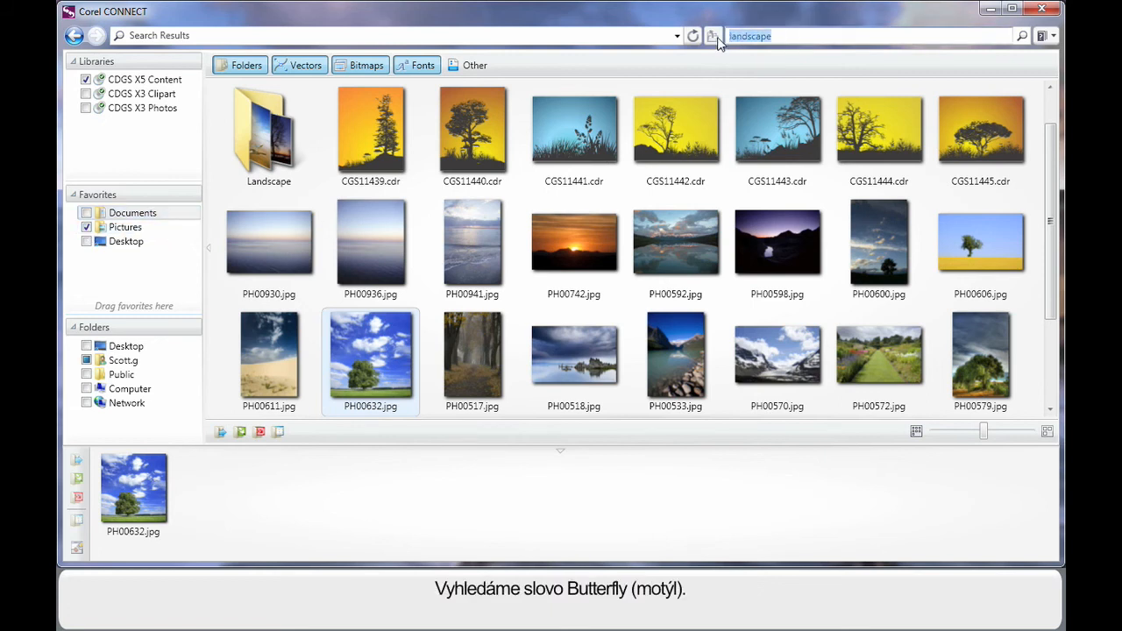
text(butterfl)
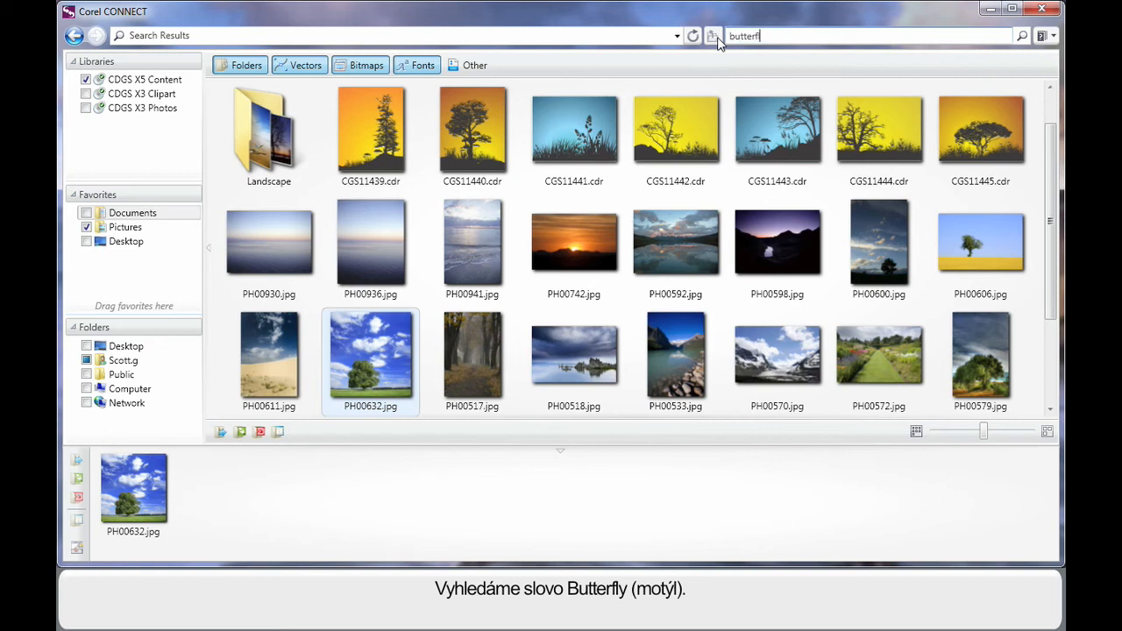
text(y)
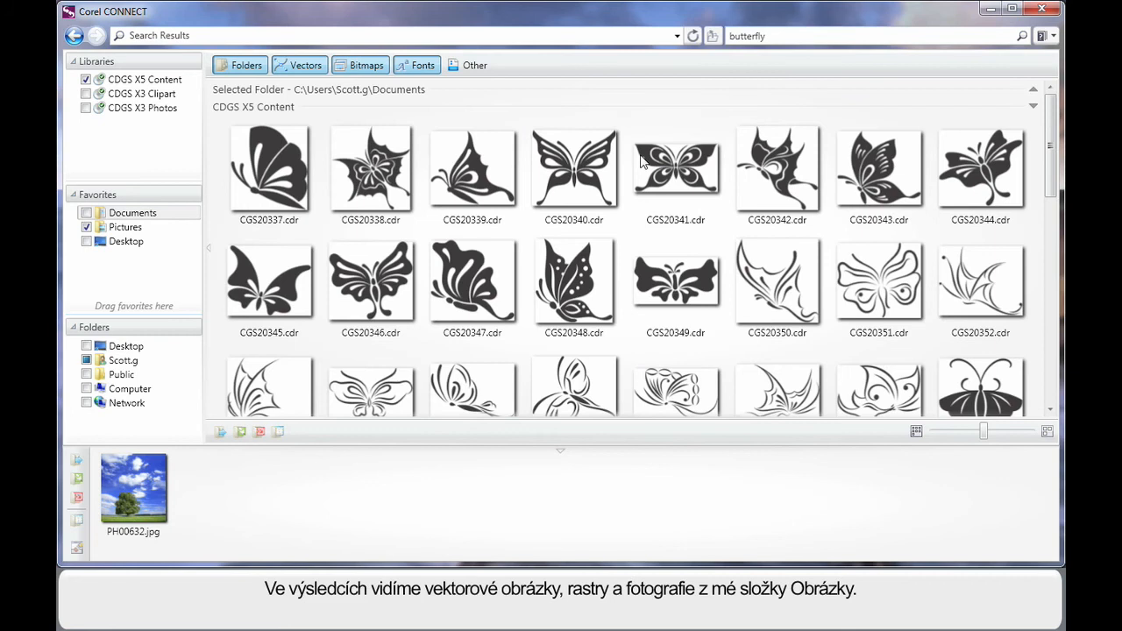
scroll(down, 3)
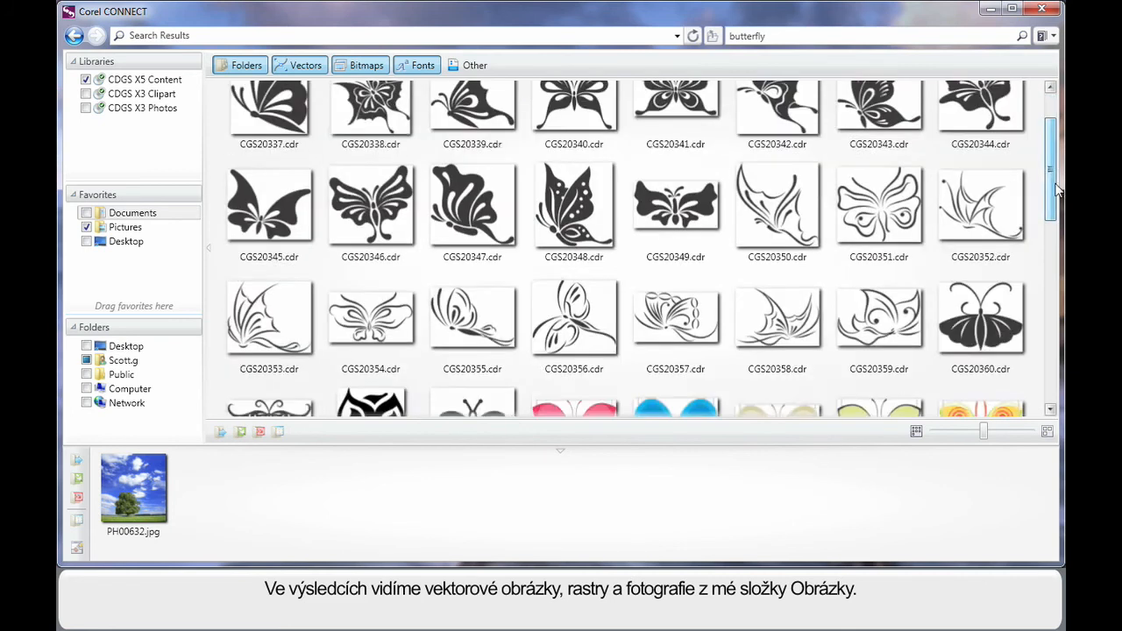
scroll(down, 3)
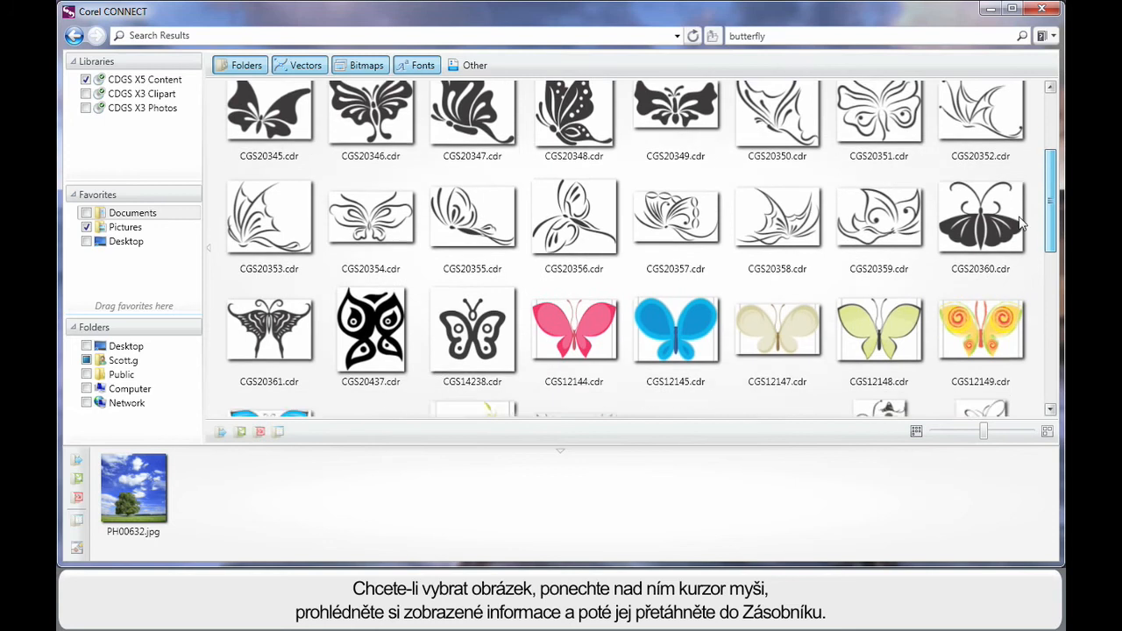
Drag the blue butterfly CGS12150.cdr into the tray and select the tree photo there.
scroll(down, 3)
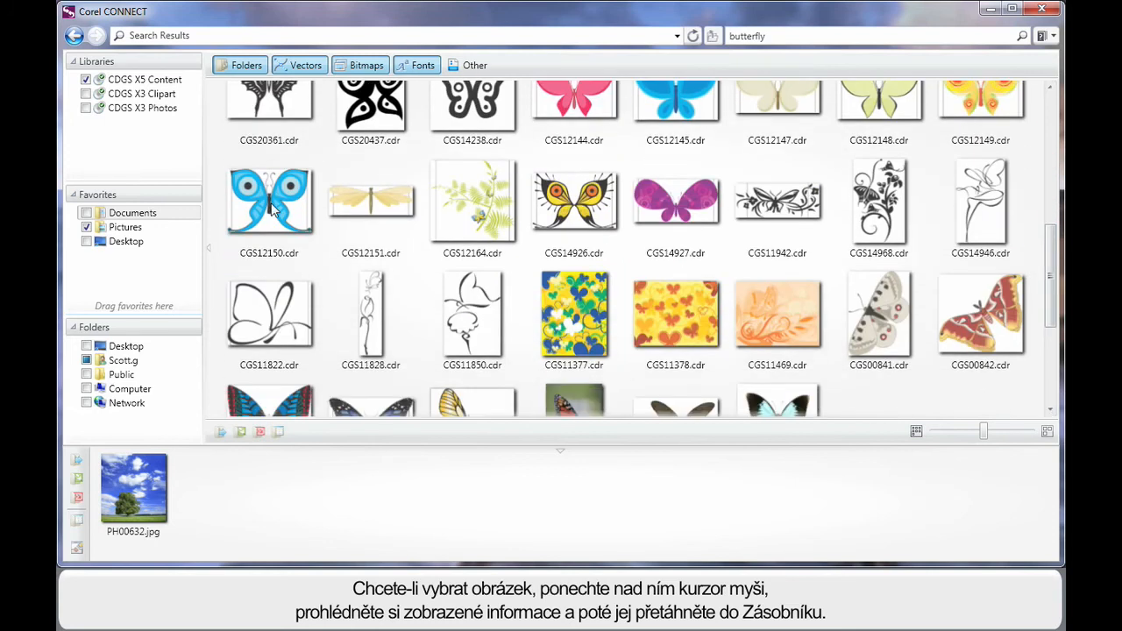
mouse_move(270, 200)
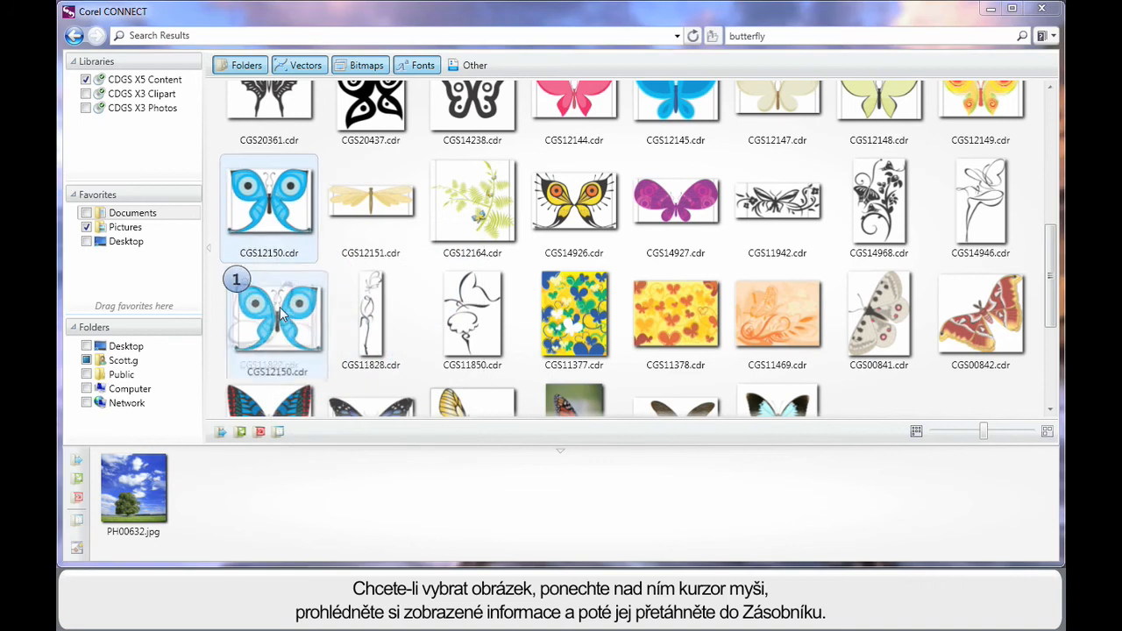
drag(277, 325, 218, 487)
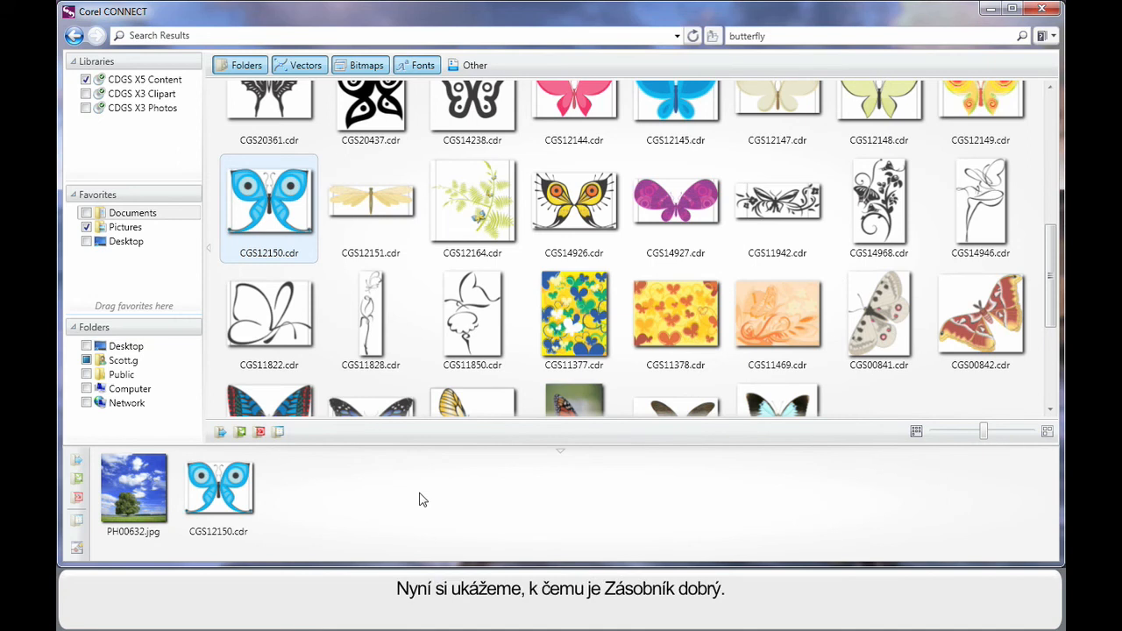
mouse_move(358, 501)
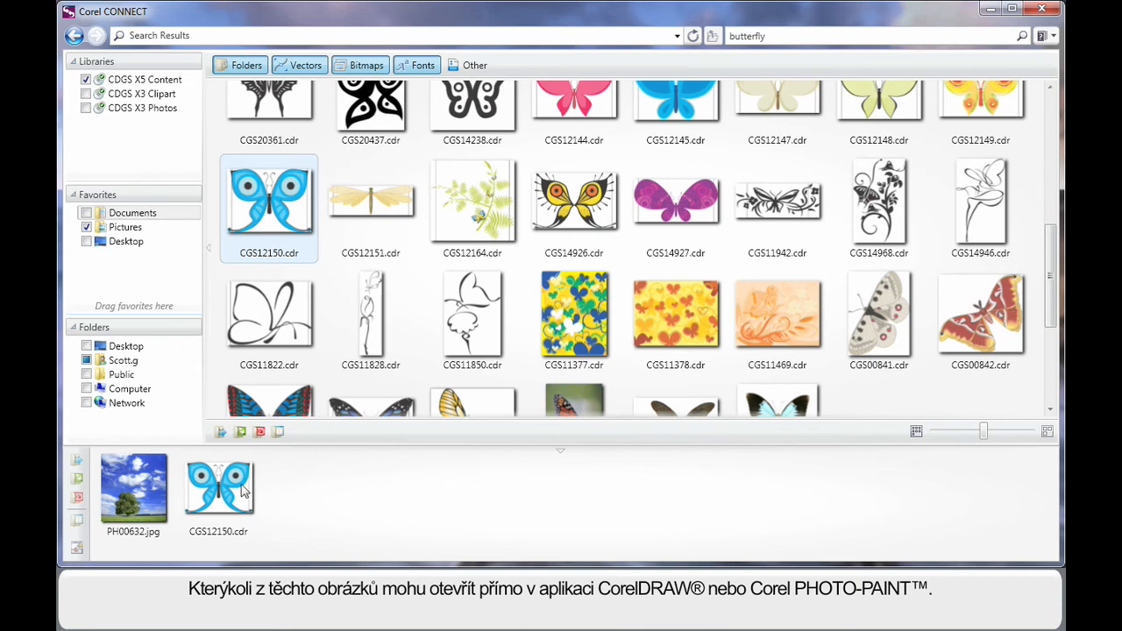
mouse_move(322, 494)
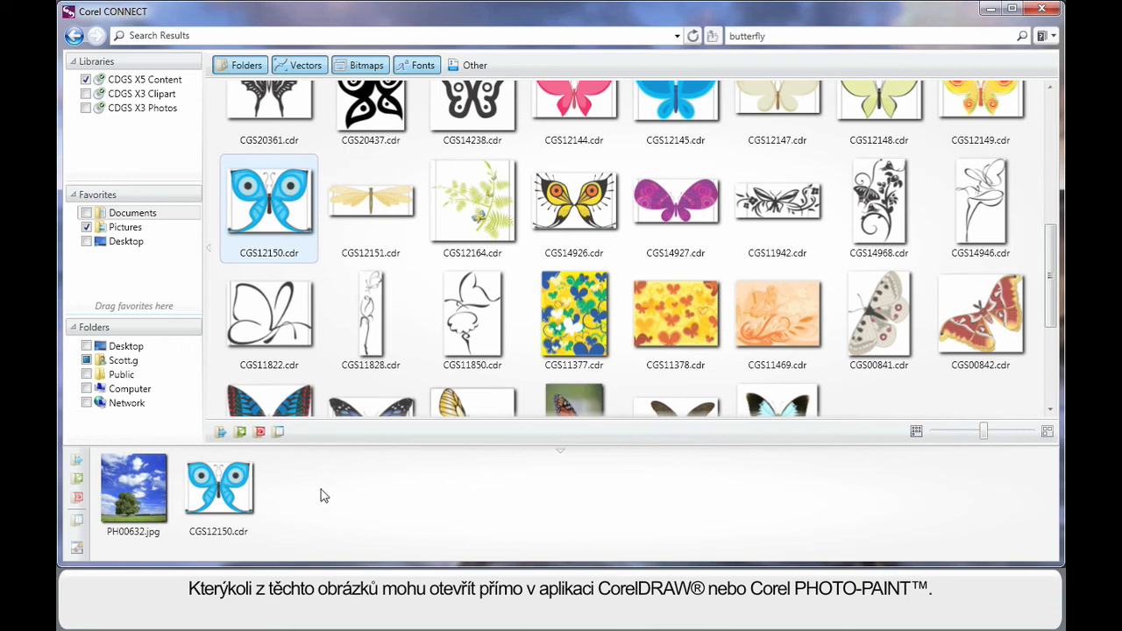
click(134, 487)
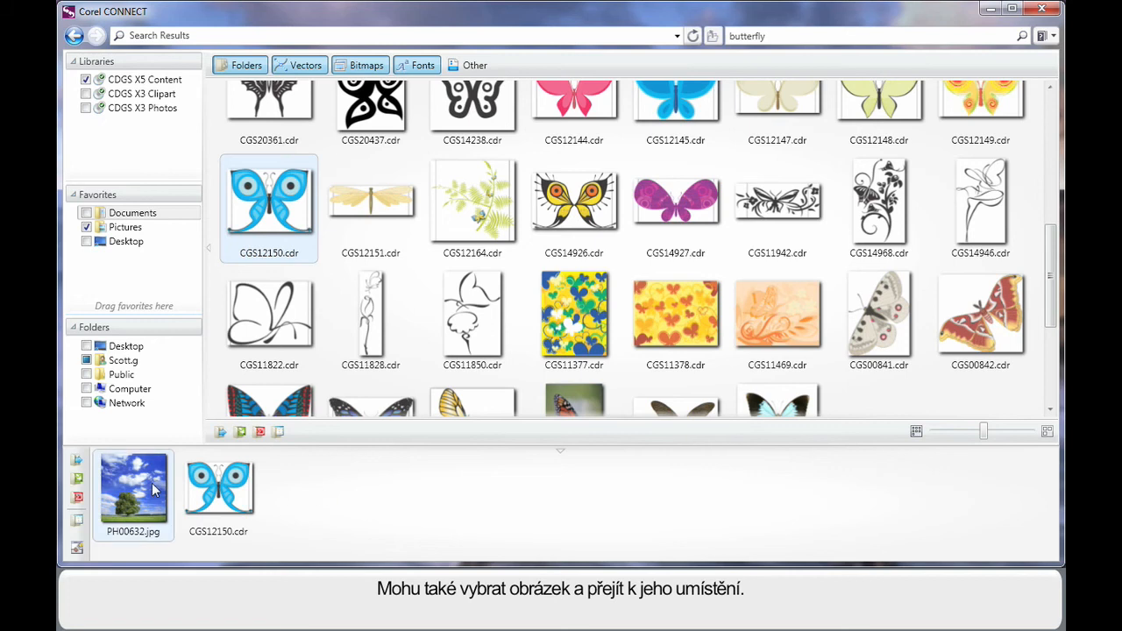
mouse_move(77, 519)
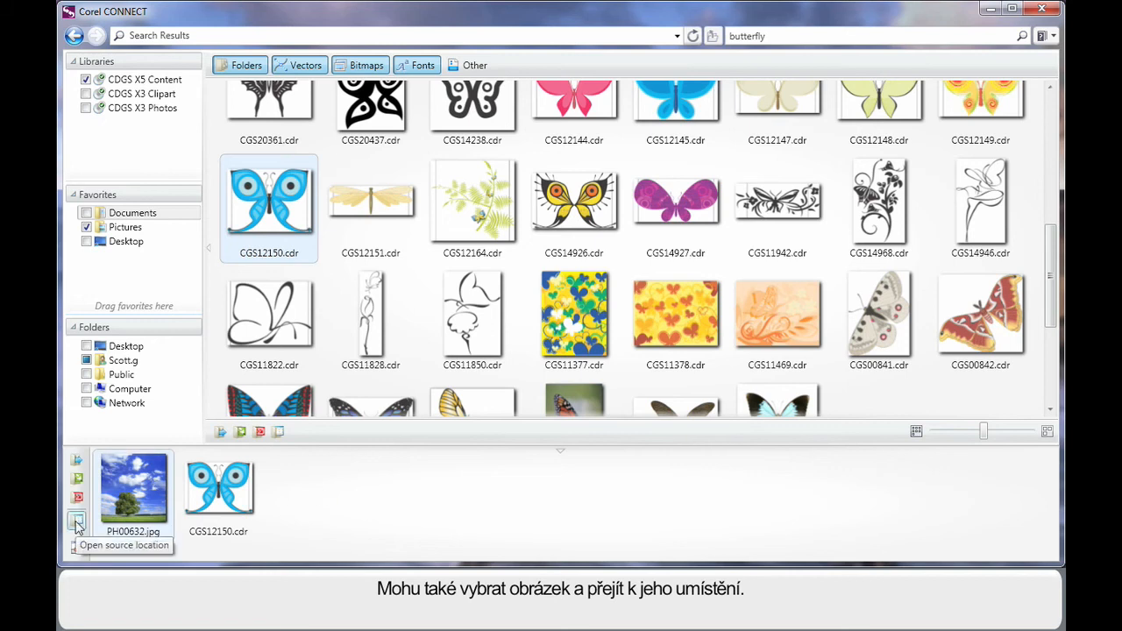
click(77, 518)
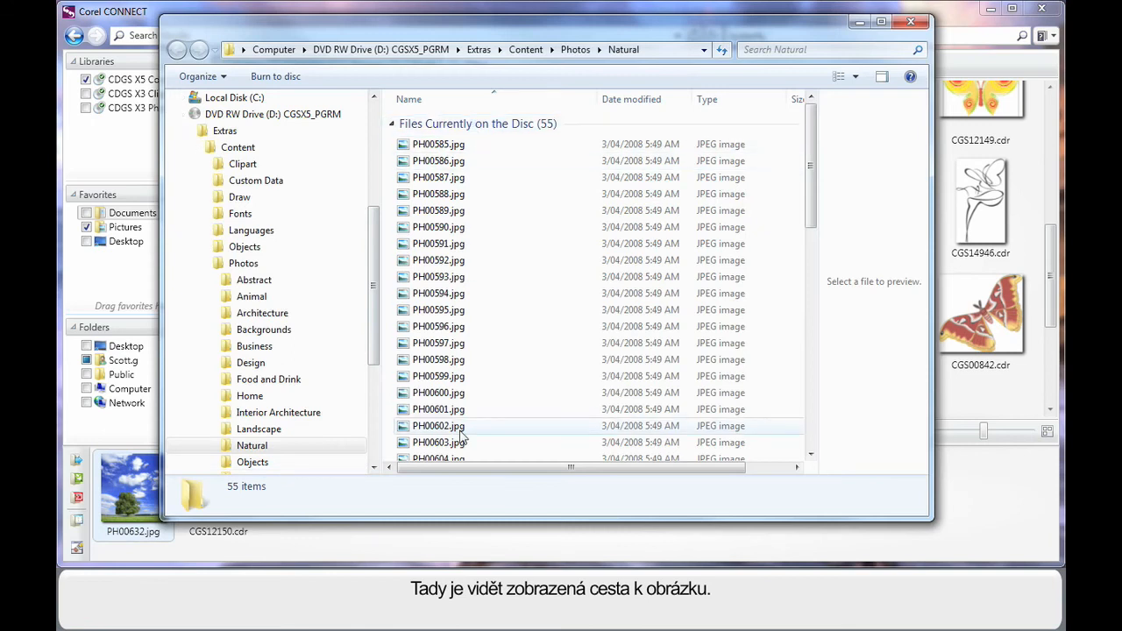
mouse_move(464, 259)
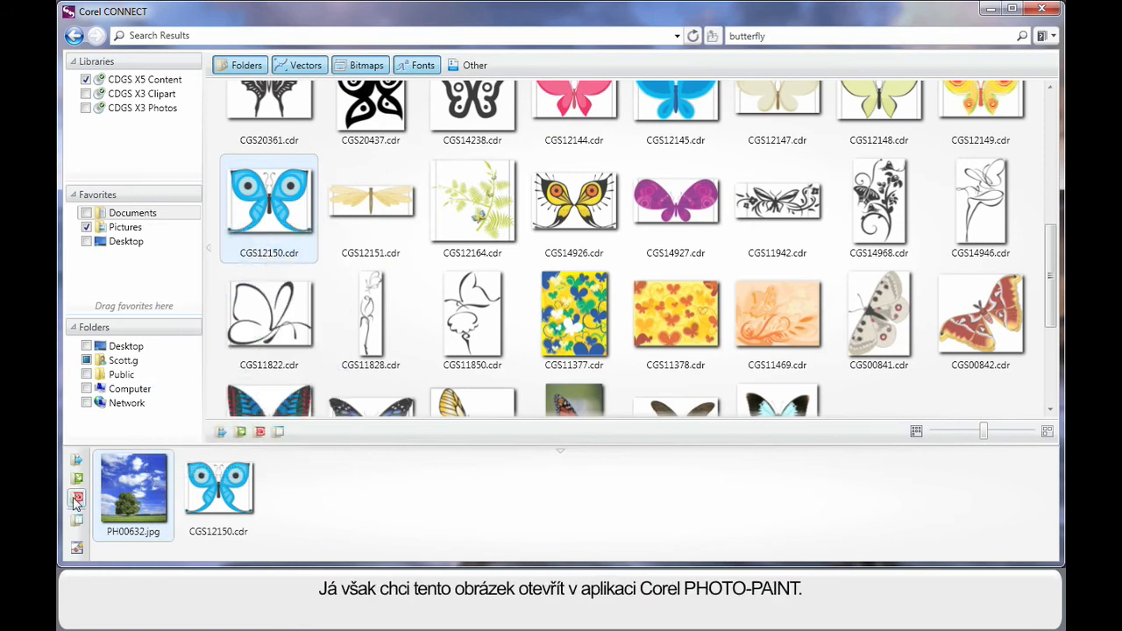
mouse_move(77, 498)
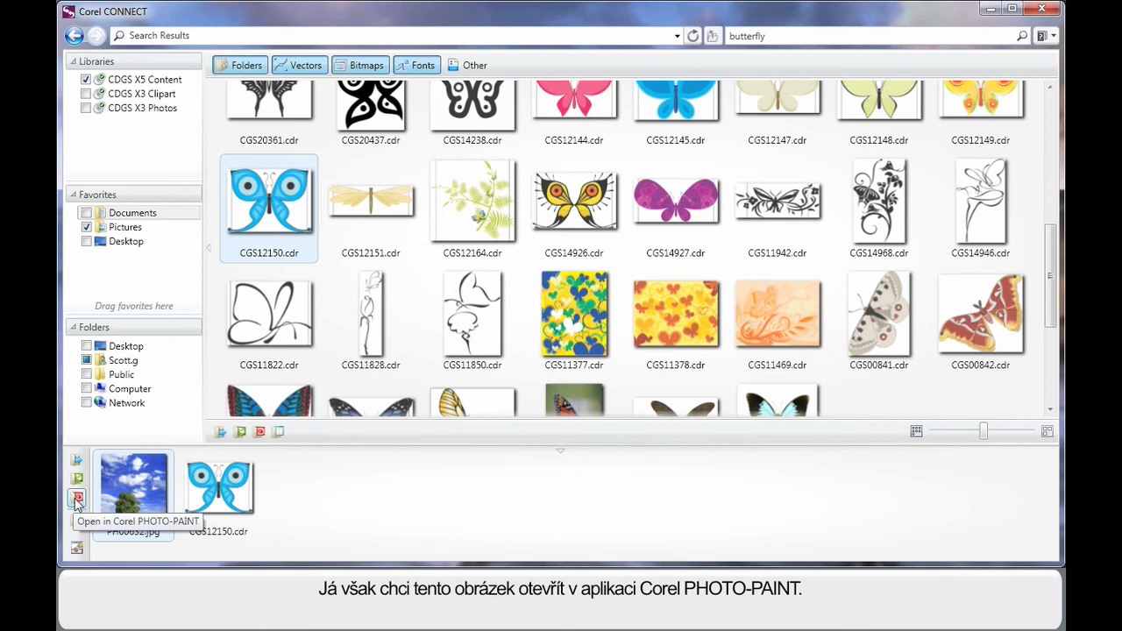
Open the selected tray photo PH00632.jpg in Corel PHOTO-PAINT.
click(77, 498)
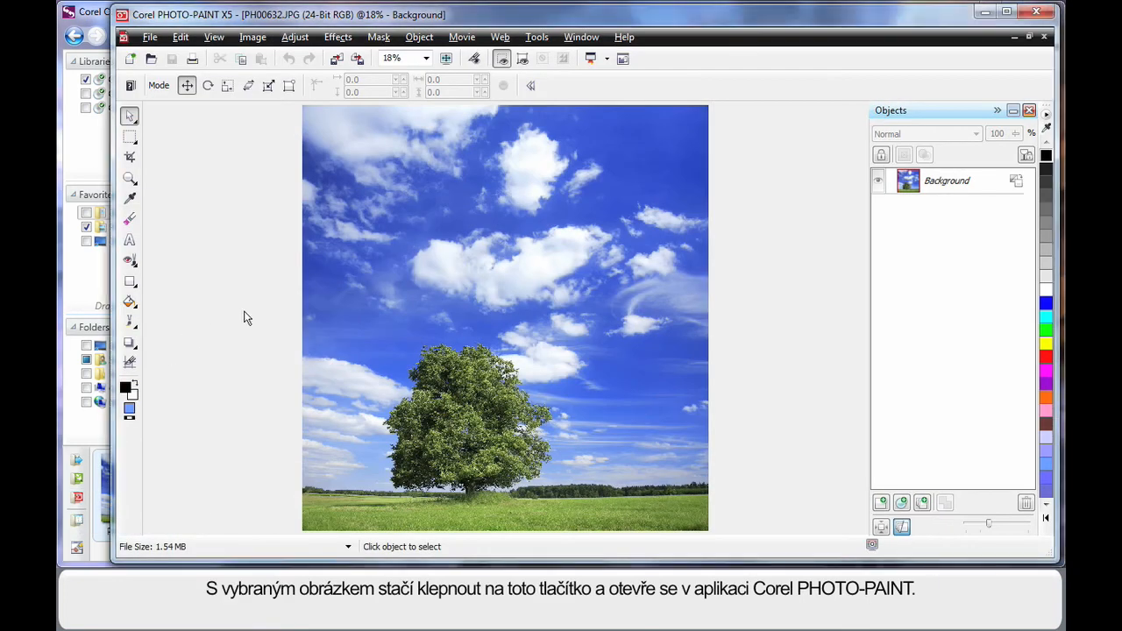
mouse_move(530, 337)
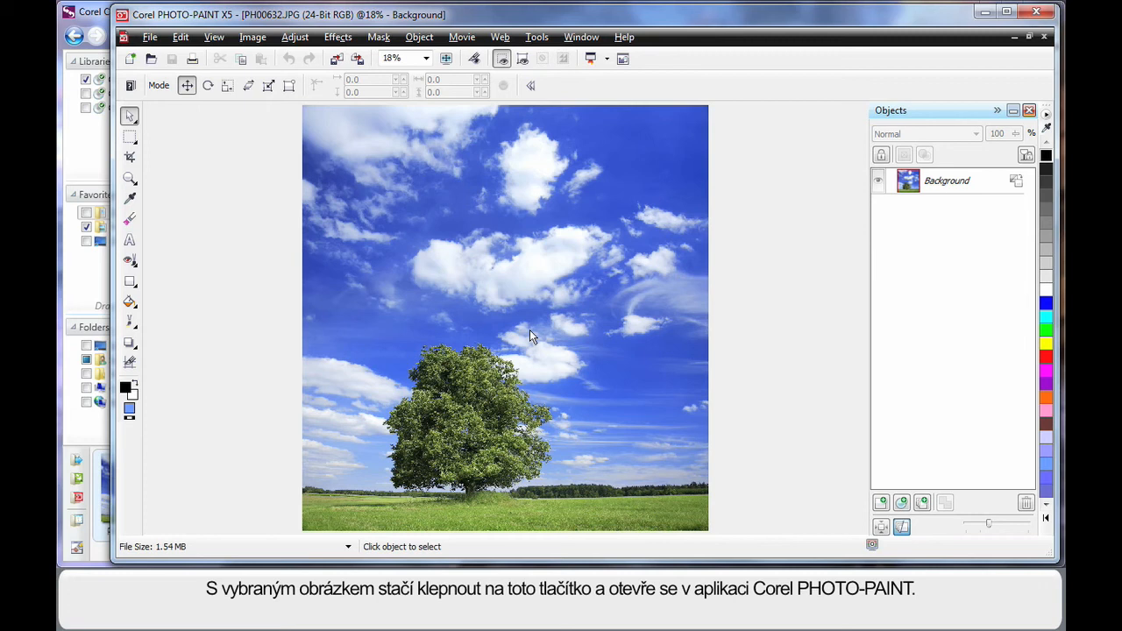
mouse_move(540, 327)
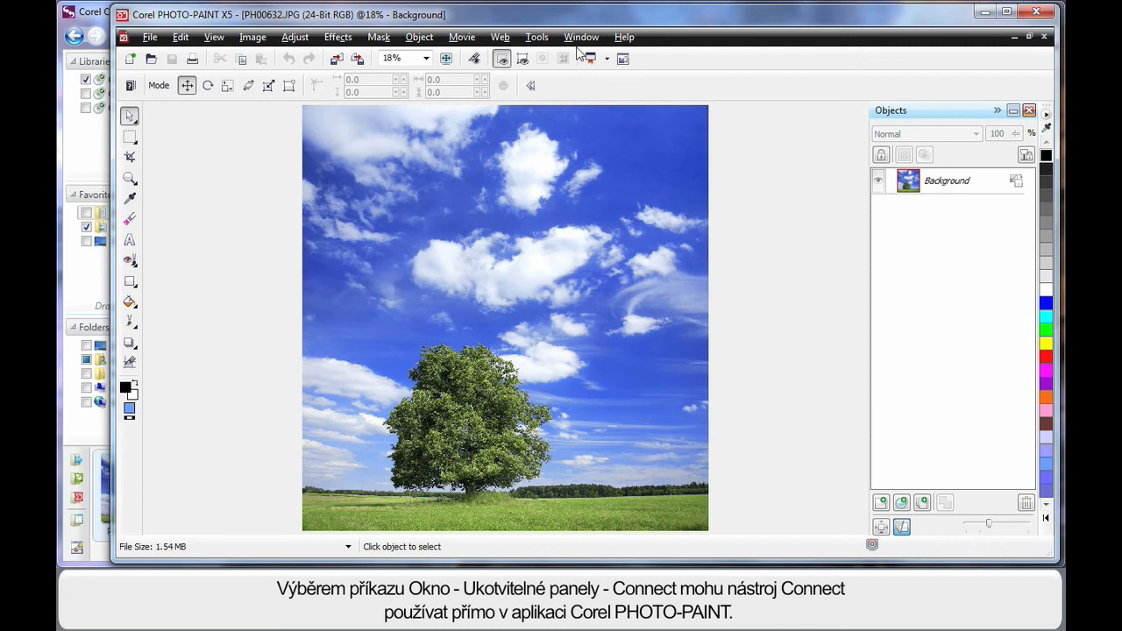
Show the Connect docker via Window > Dockers > Connect.
click(582, 37)
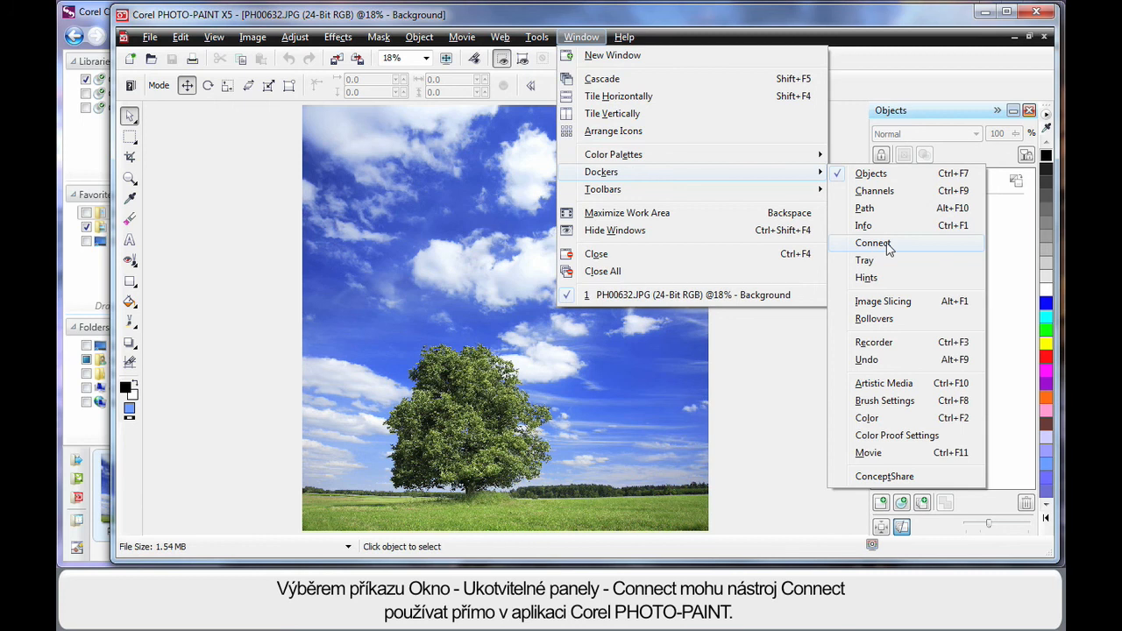
click(873, 242)
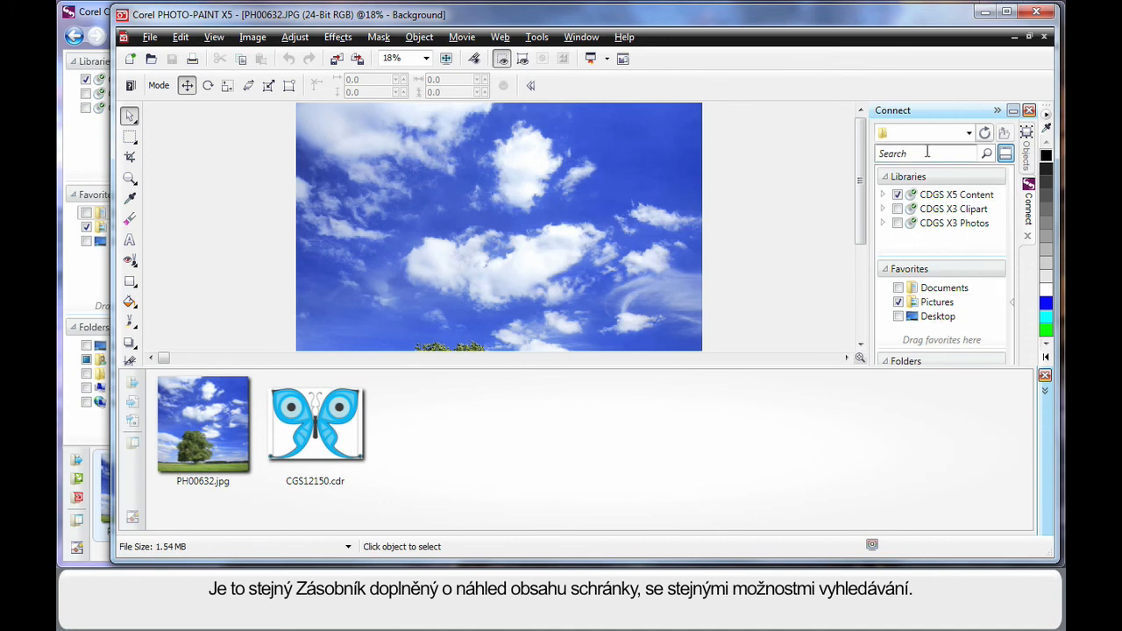
mouse_move(797, 333)
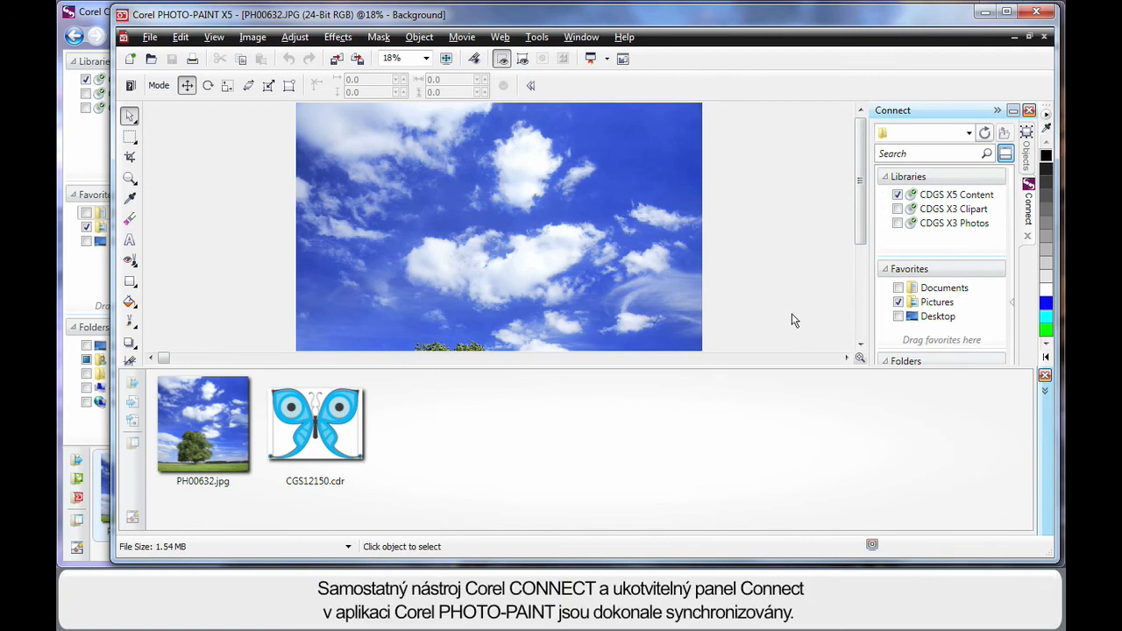
mouse_move(156, 97)
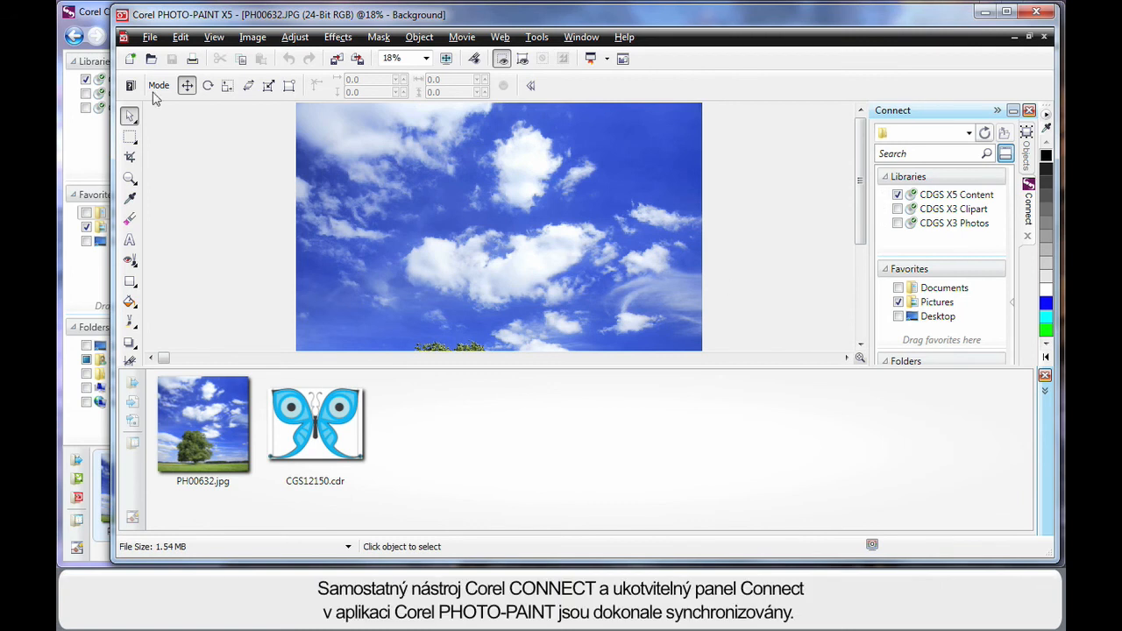
mouse_move(767, 242)
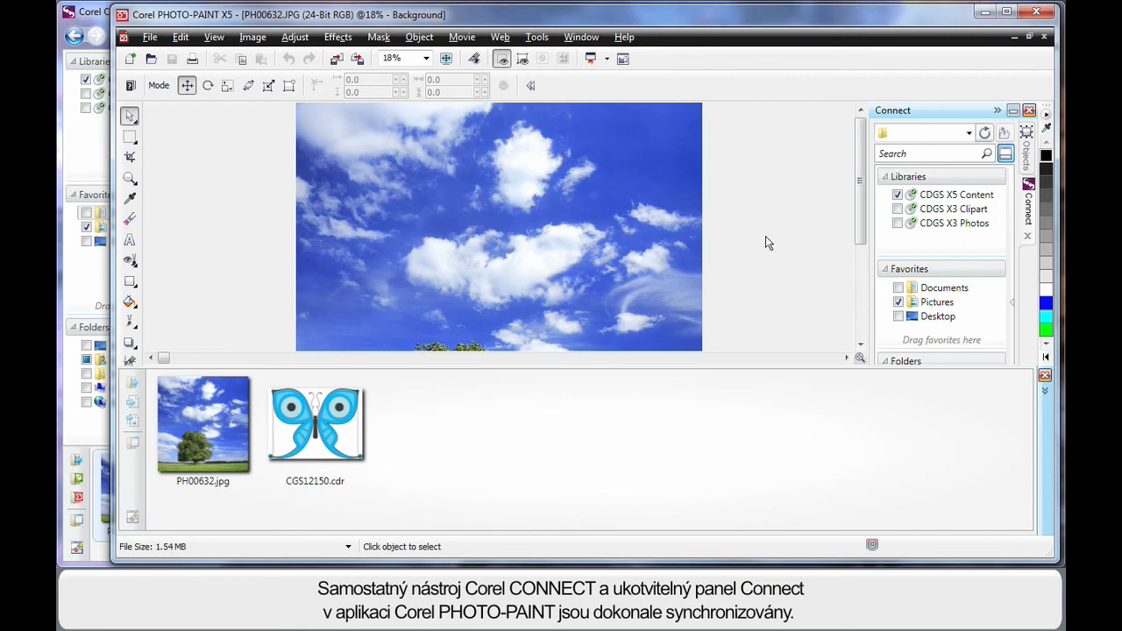
mouse_move(777, 302)
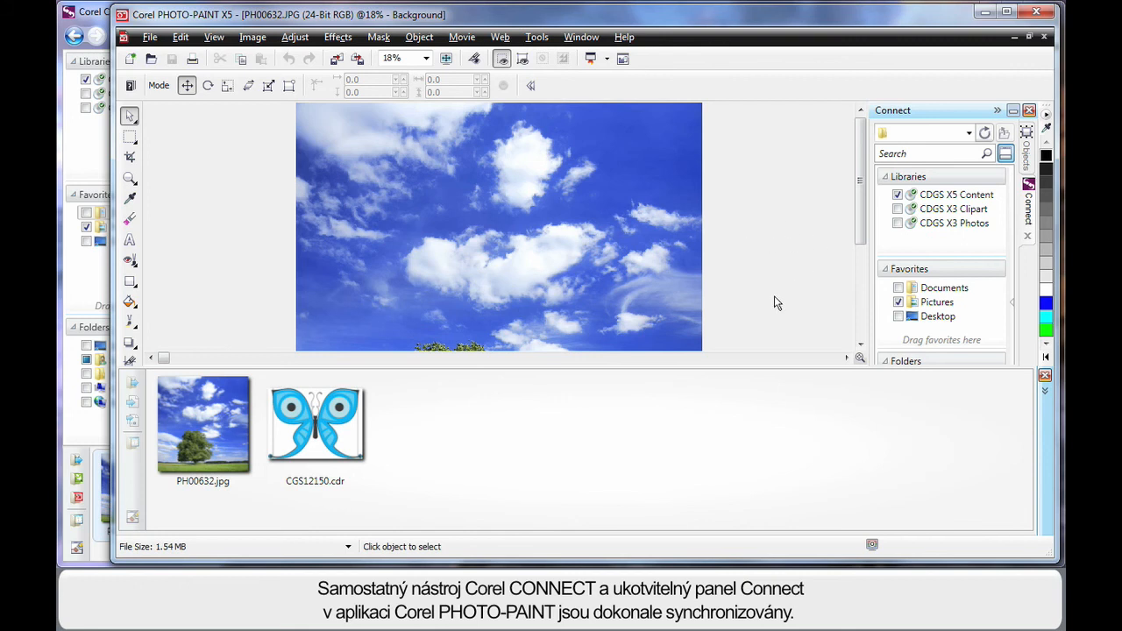
Search the docker for 'bird', dock the tray vertically, and scroll the results.
click(925, 153)
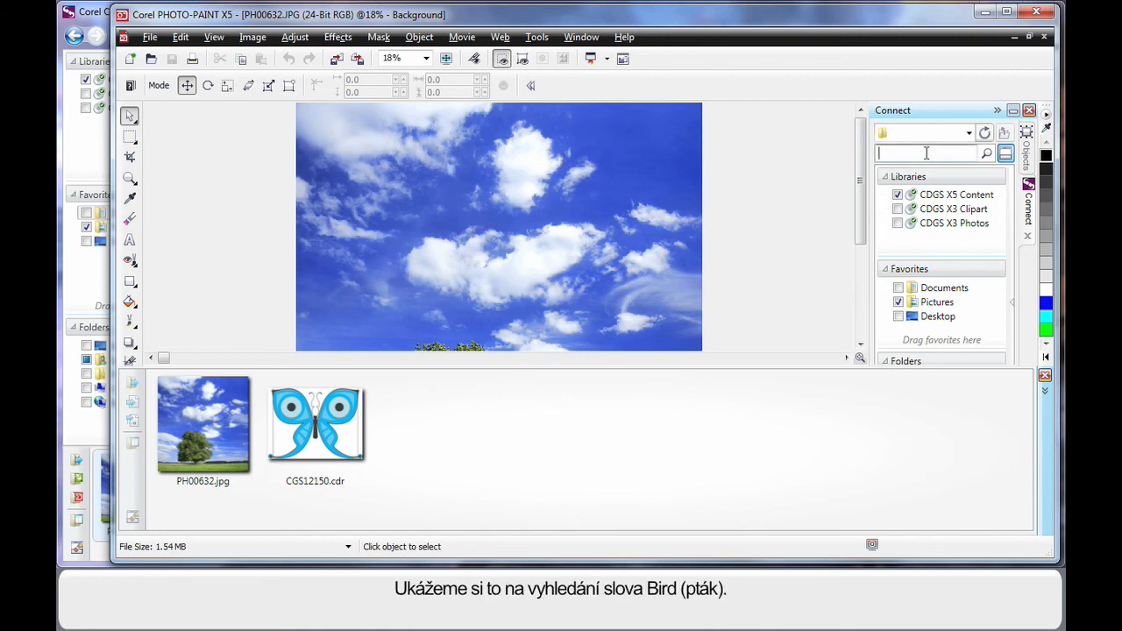
text(bird)
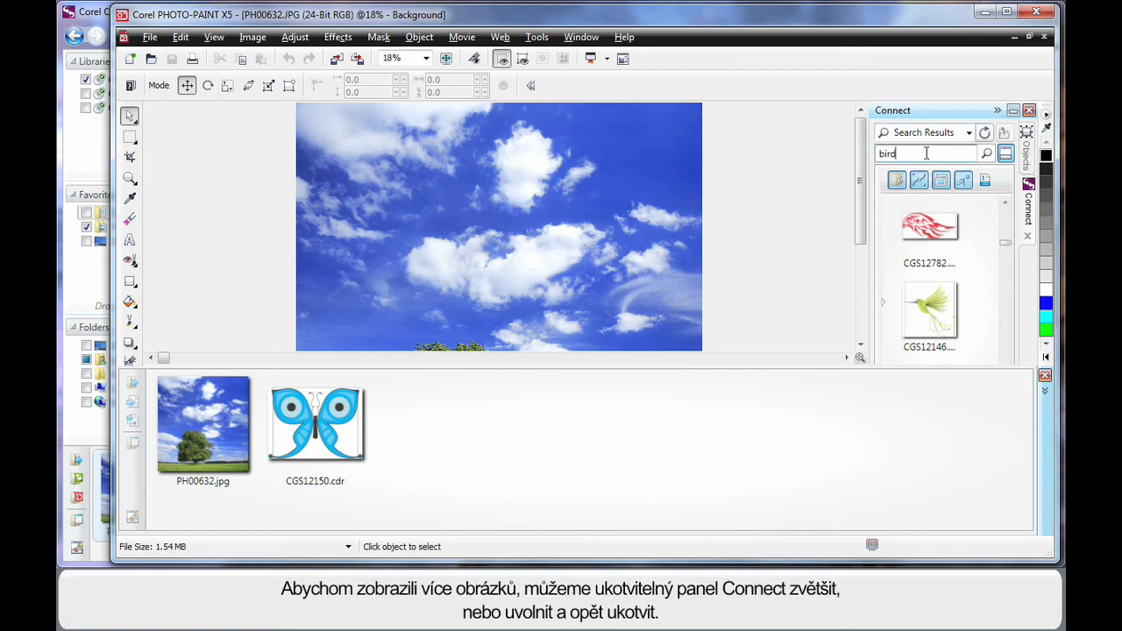
mouse_move(890, 296)
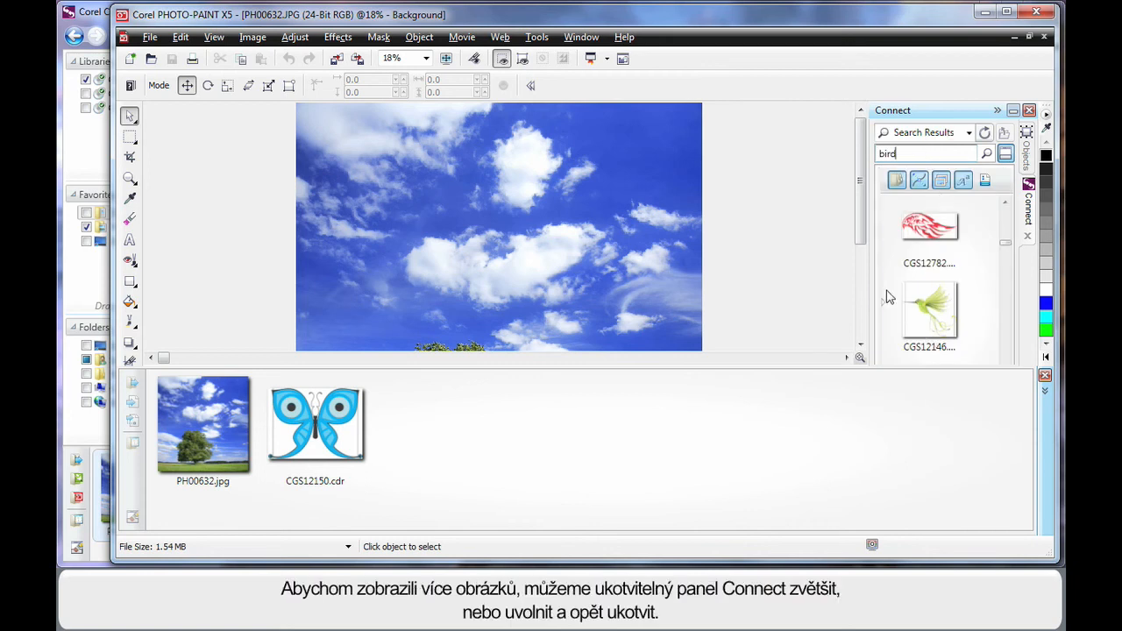
mouse_move(862, 289)
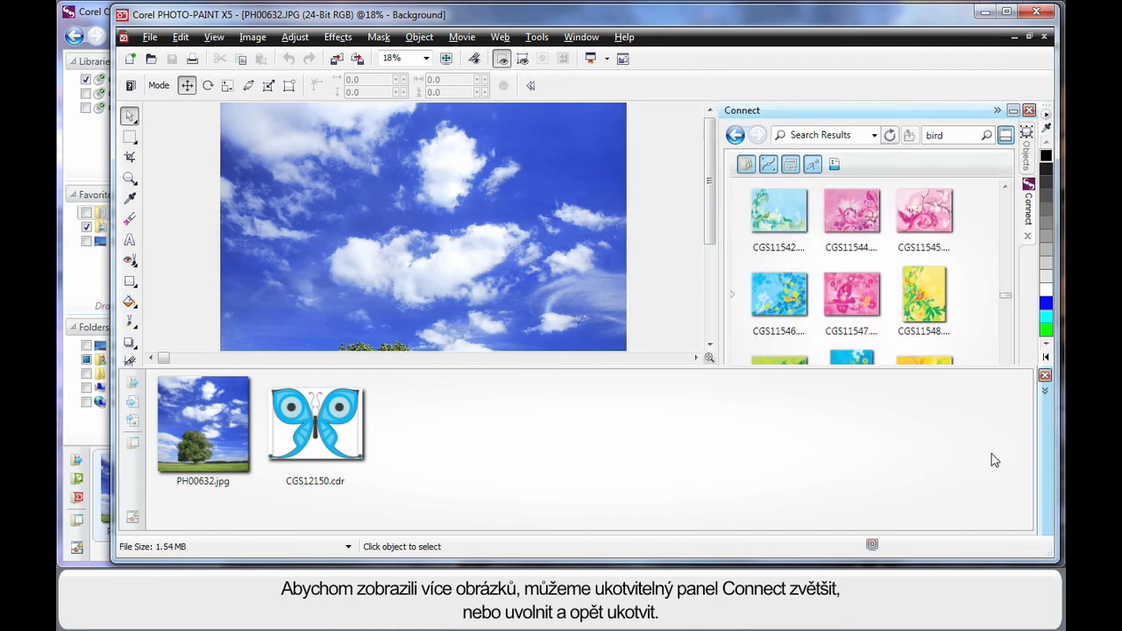
drag(463, 266, 624, 393)
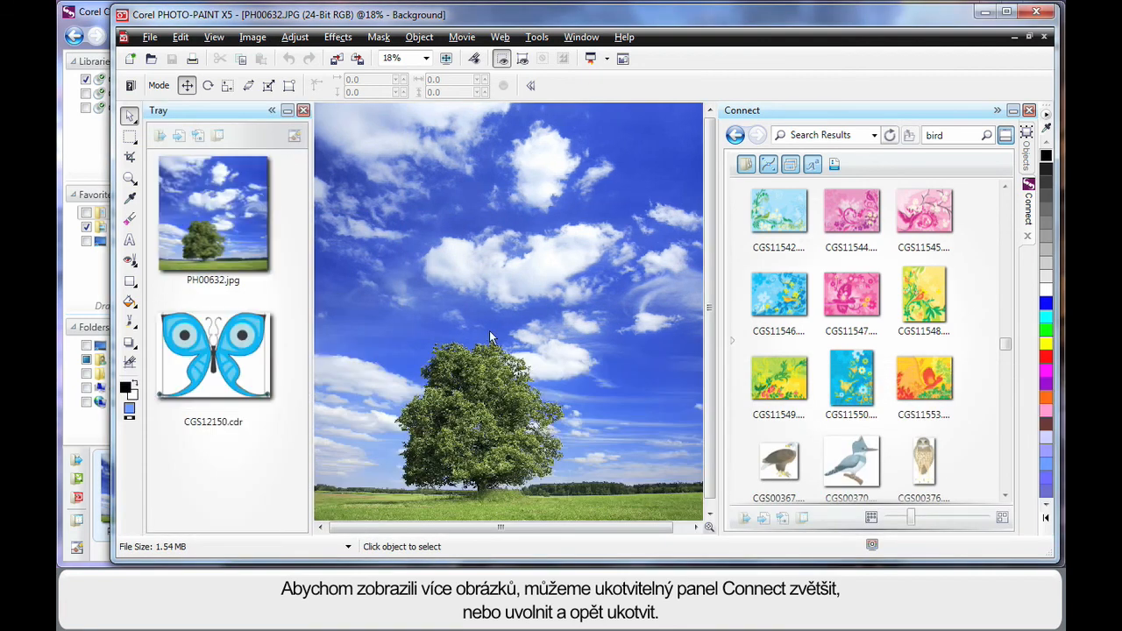
mouse_move(985, 454)
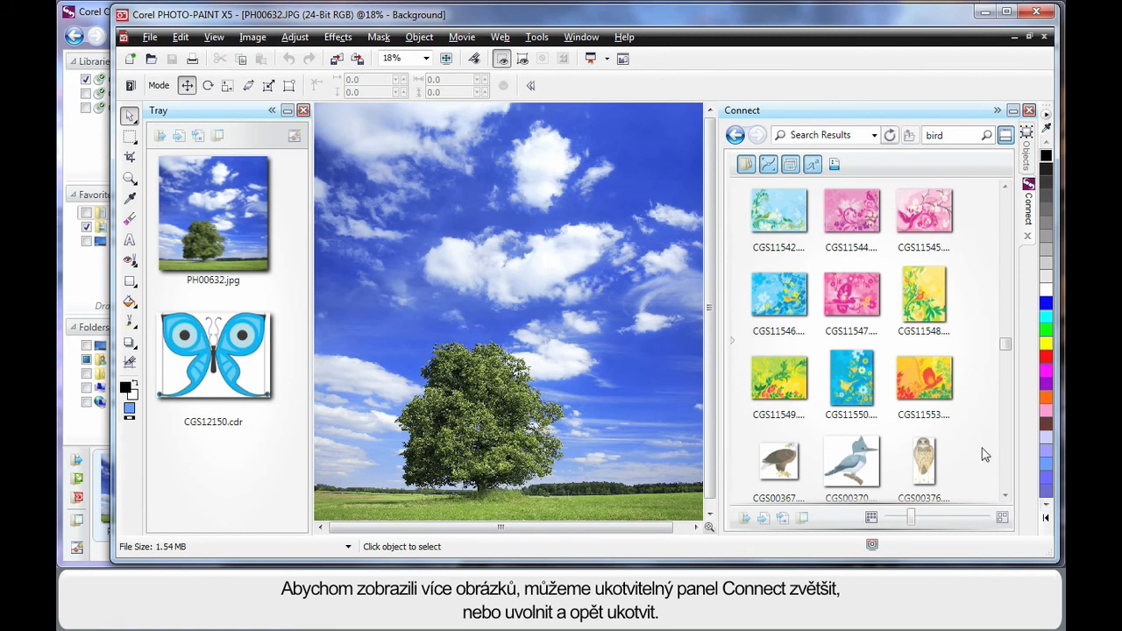
scroll(down, 3)
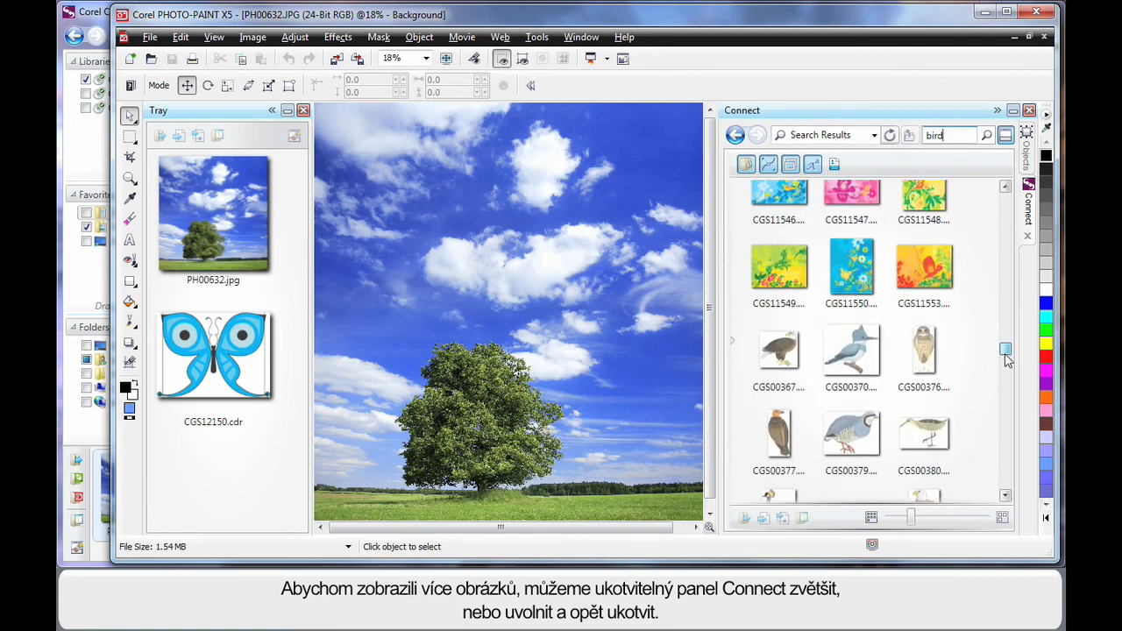
scroll(down, 3)
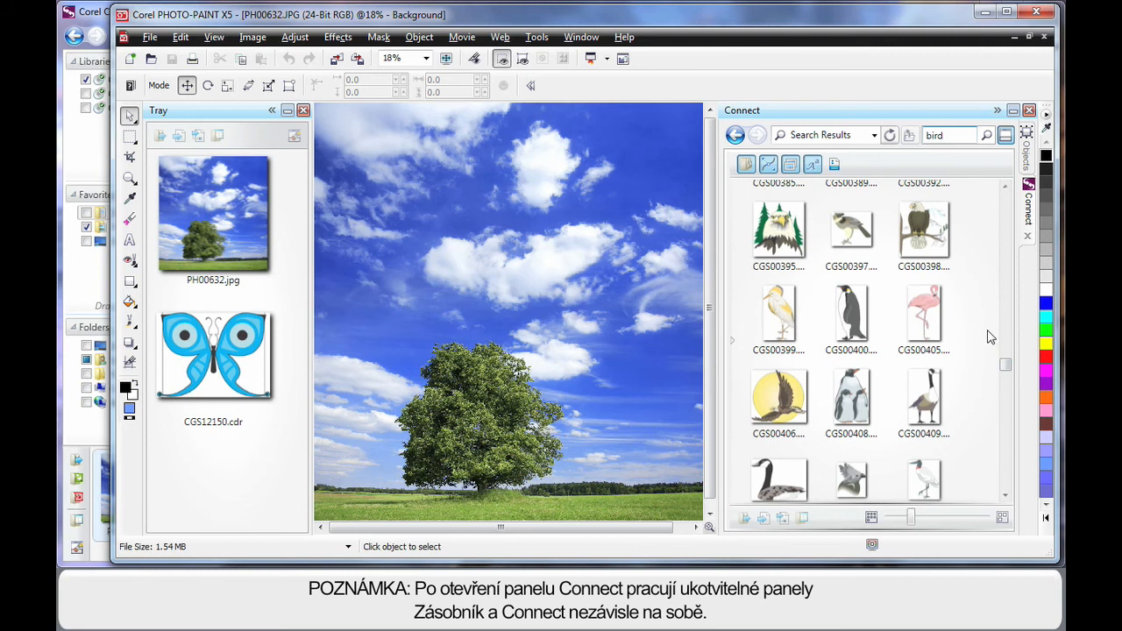
mouse_move(231, 140)
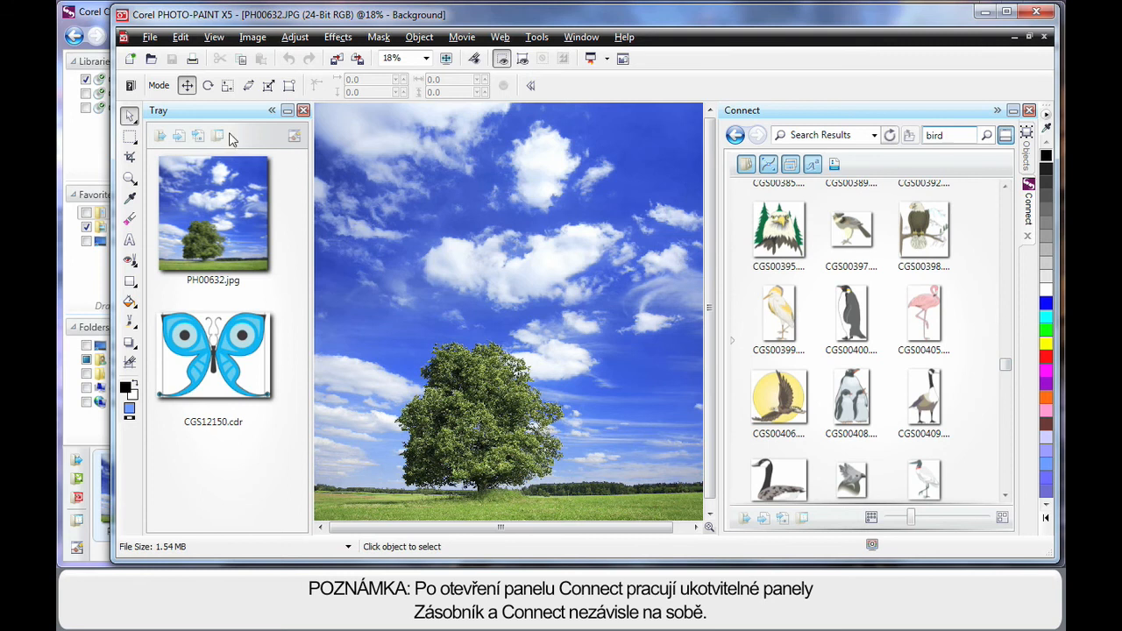
mouse_move(273, 489)
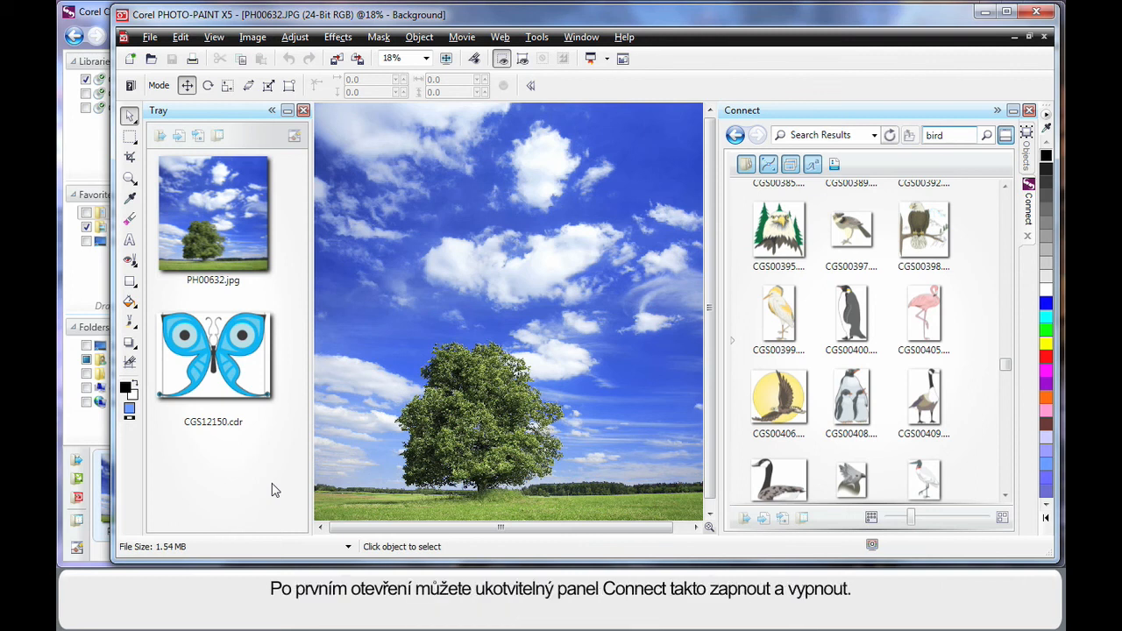
mouse_move(792, 238)
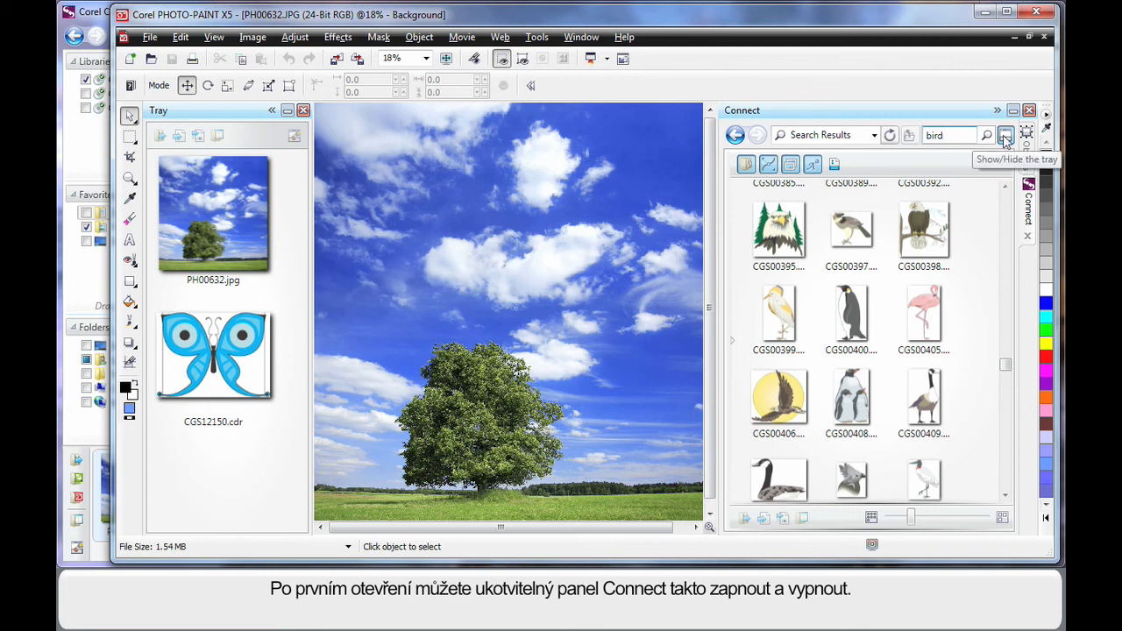
click(1006, 135)
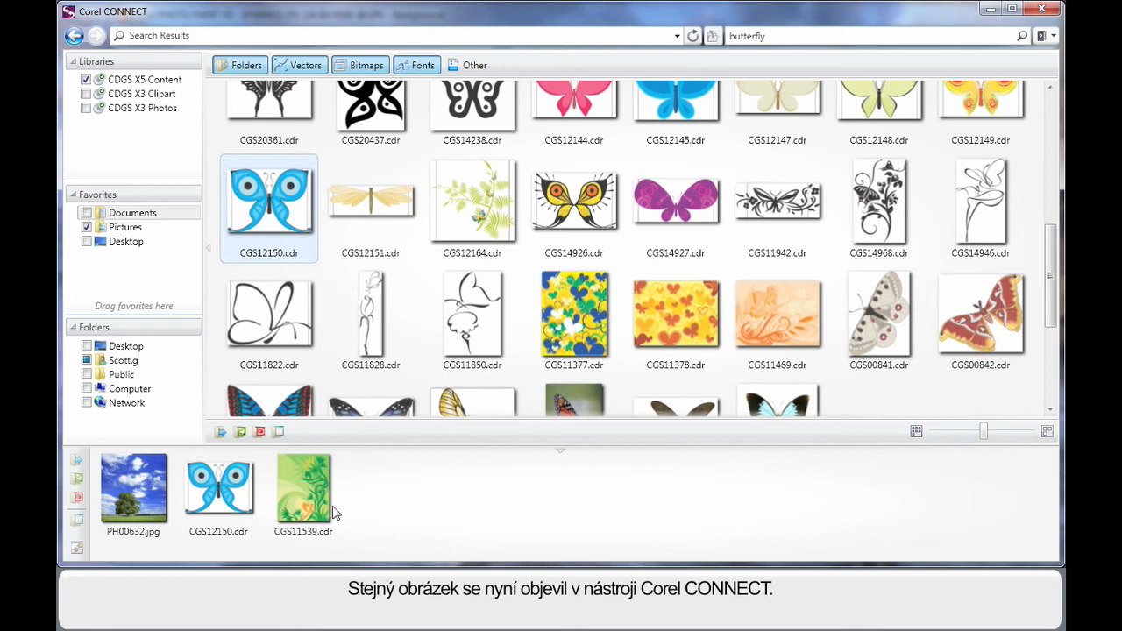
mouse_move(393, 512)
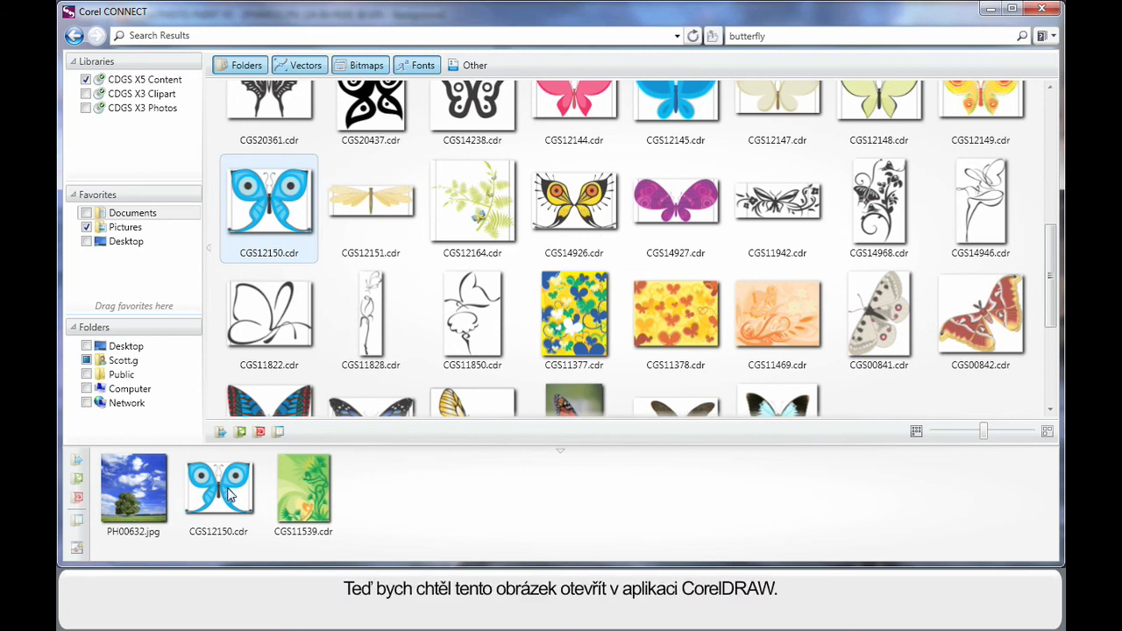
Pick up the butterfly clipart in the tray to drag toward the blank CorelDRAW page.
click(217, 487)
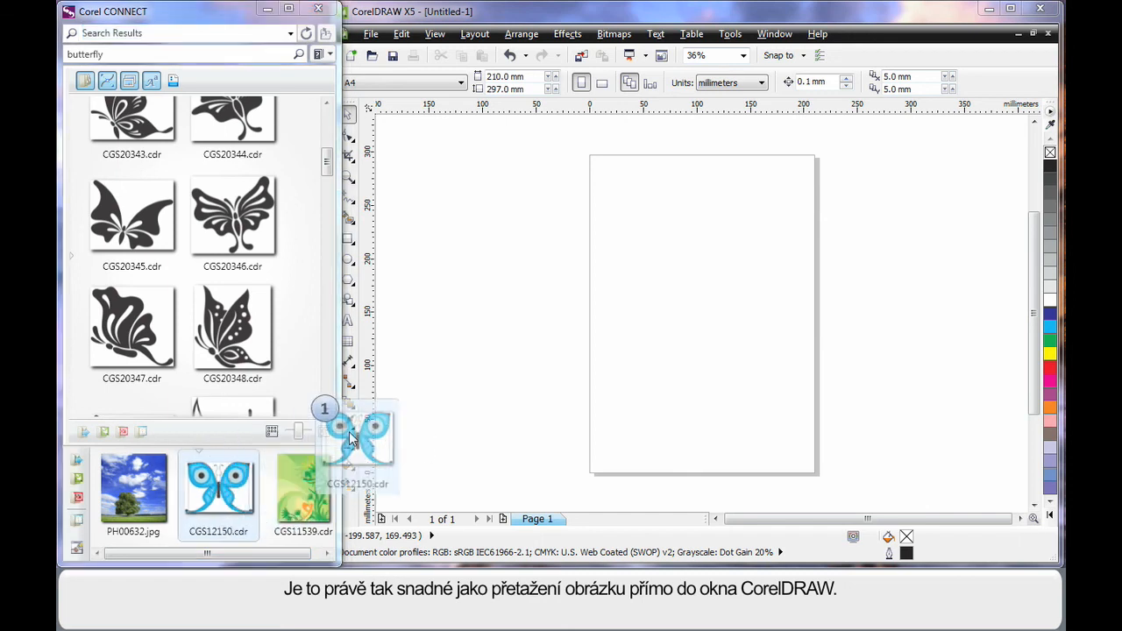
Drag the blue butterfly CGS12150.cdr onto the Untitled-1 page and deselect it.
drag(359, 438, 708, 289)
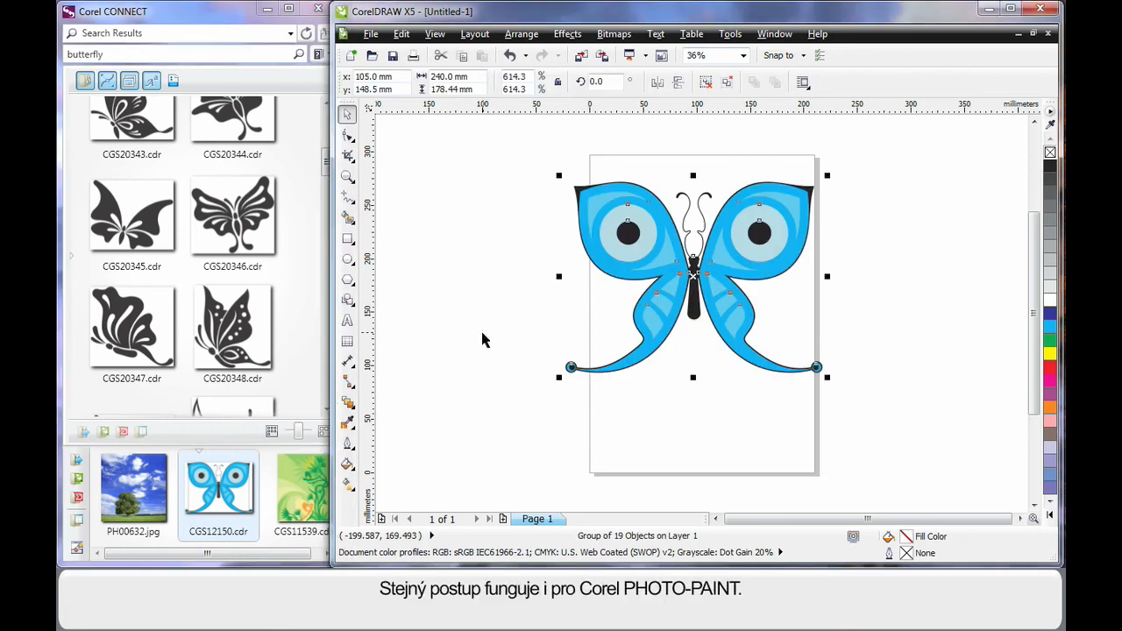
click(483, 342)
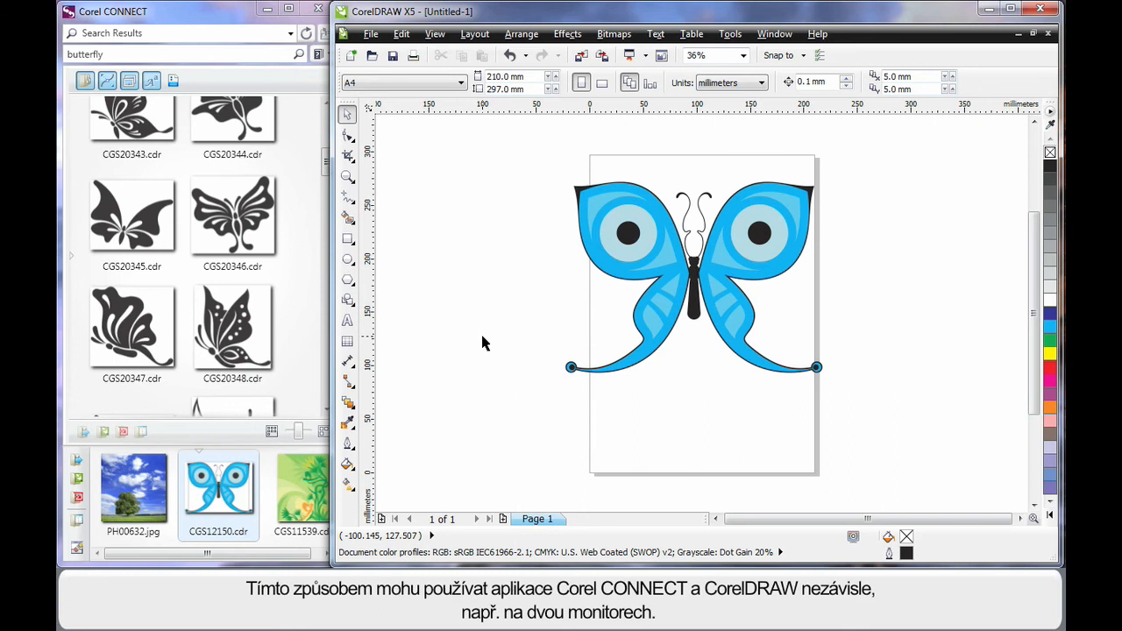
mouse_move(470, 333)
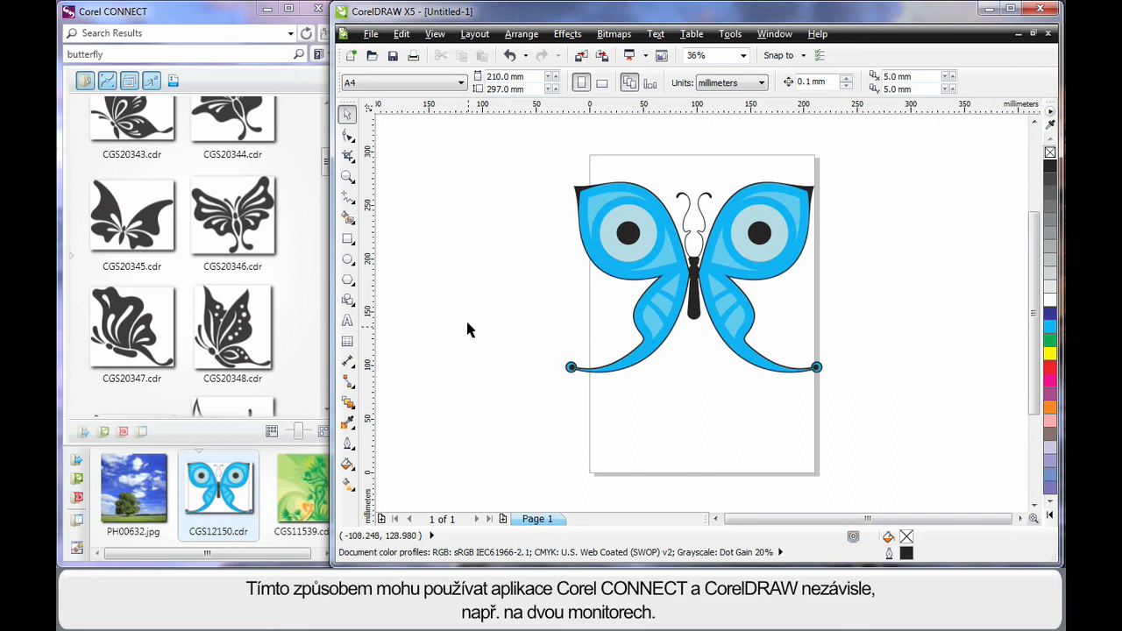
mouse_move(438, 239)
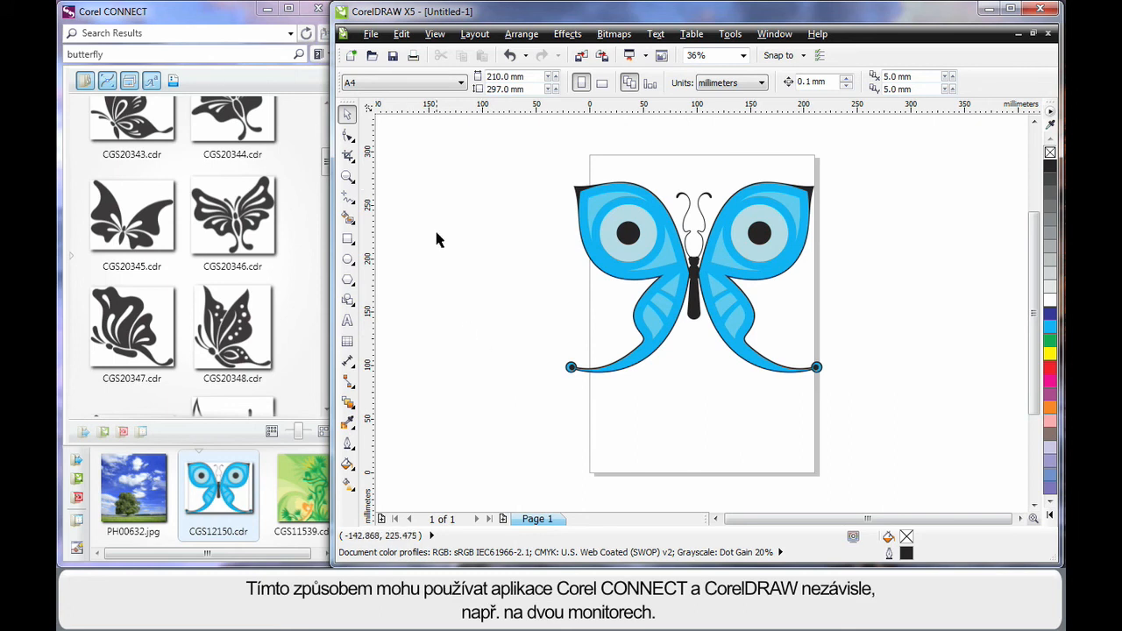
mouse_move(438, 242)
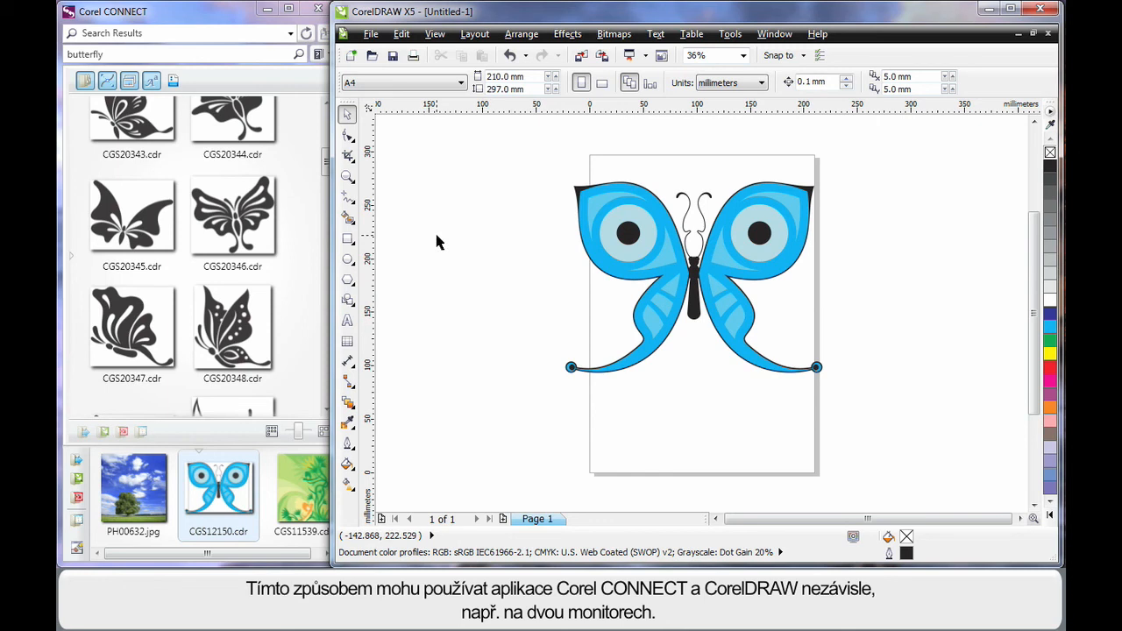
mouse_move(505, 220)
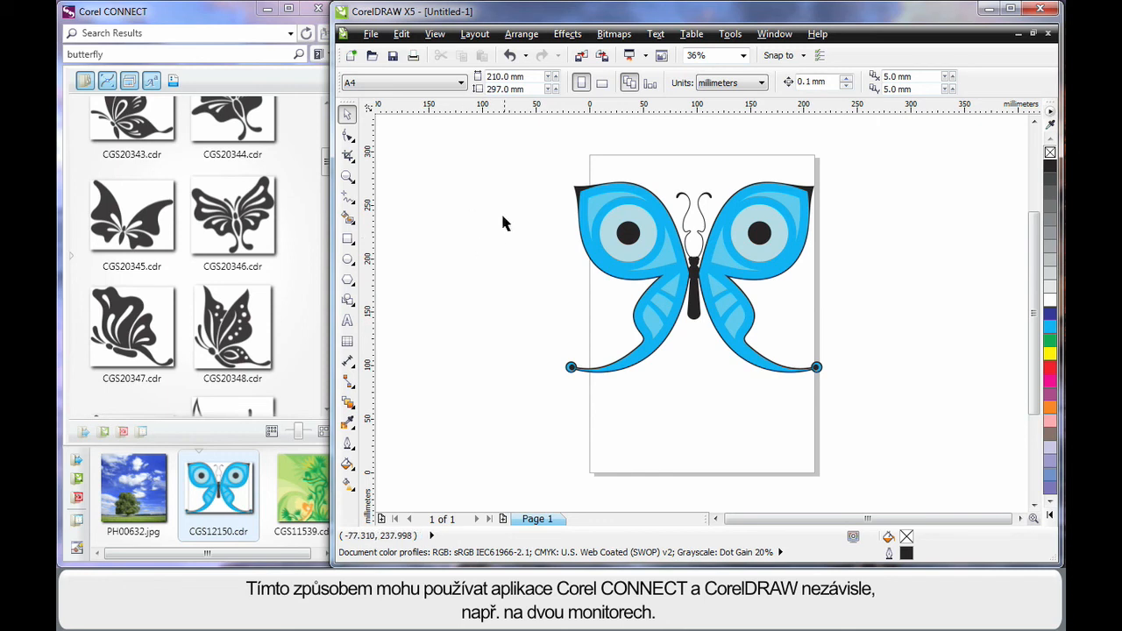
mouse_move(417, 428)
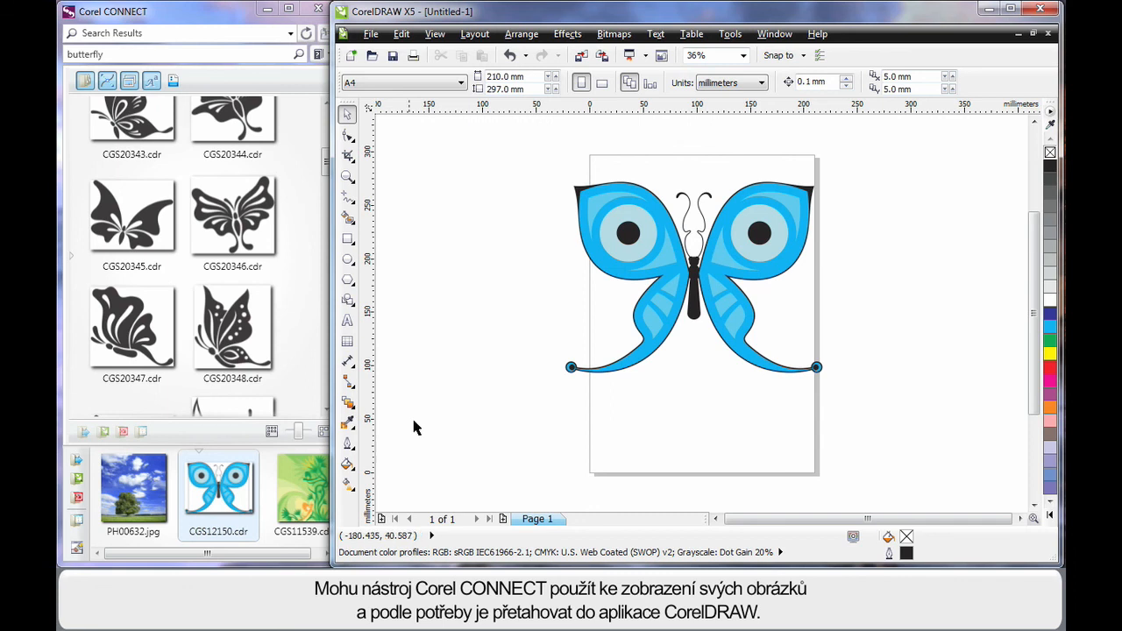
mouse_move(473, 421)
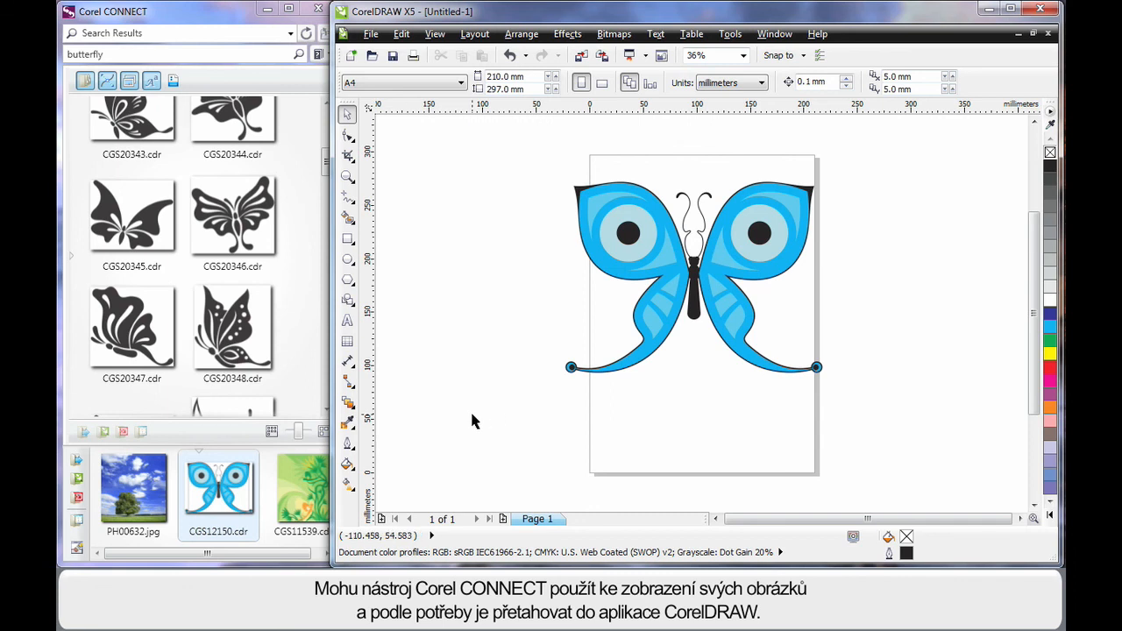
mouse_move(517, 315)
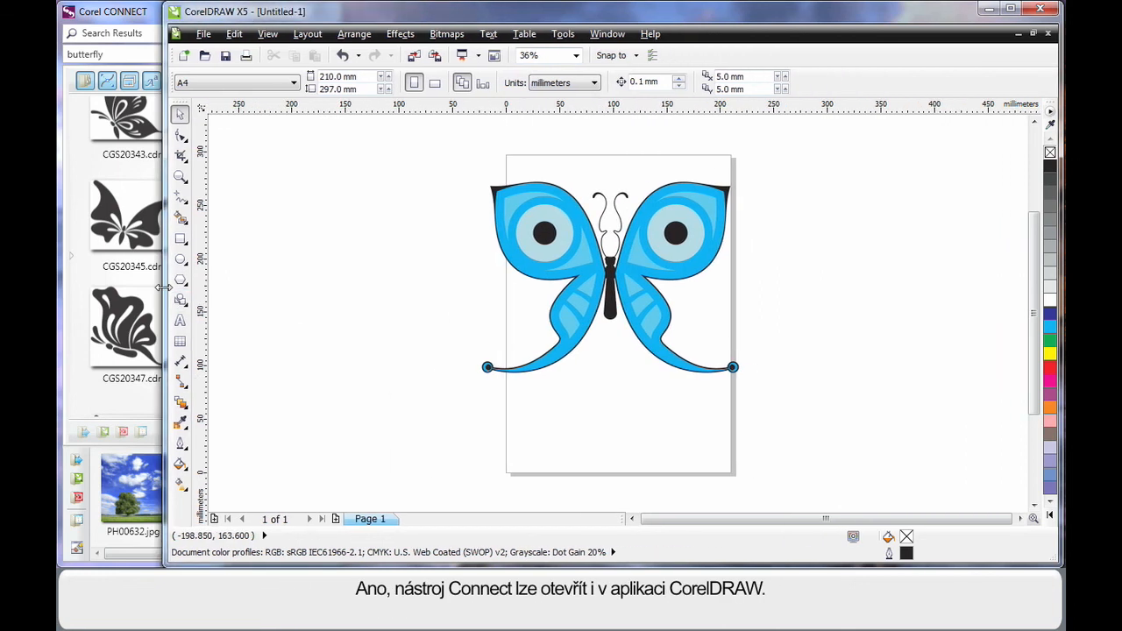
mouse_move(540, 179)
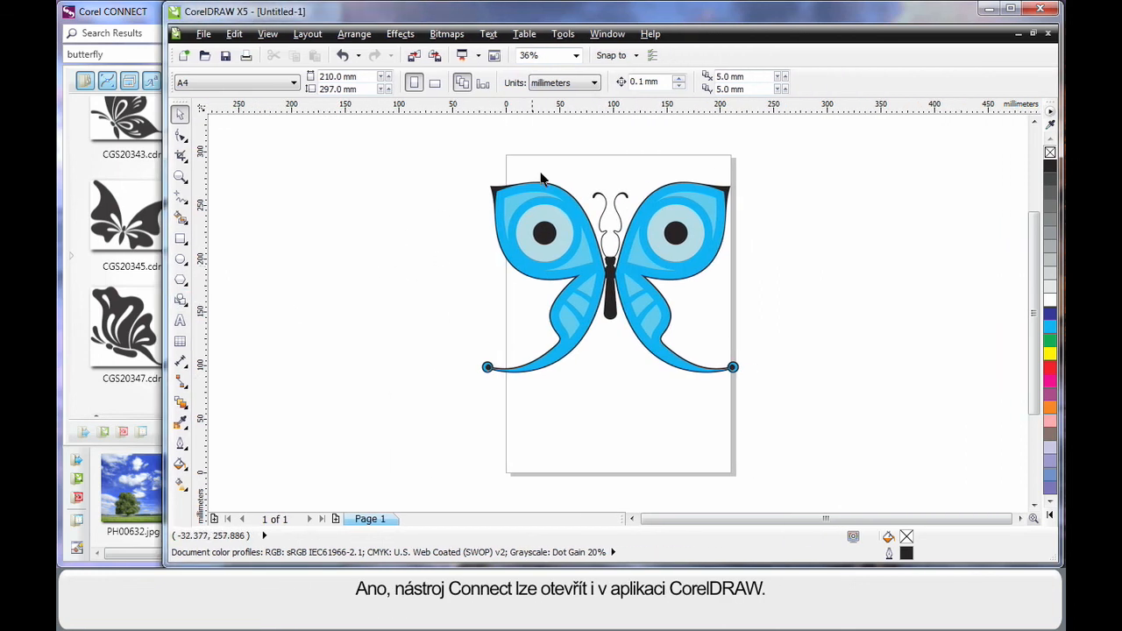
Show the Connect docker in CorelDRAW via Window > Dockers > Connect.
click(606, 33)
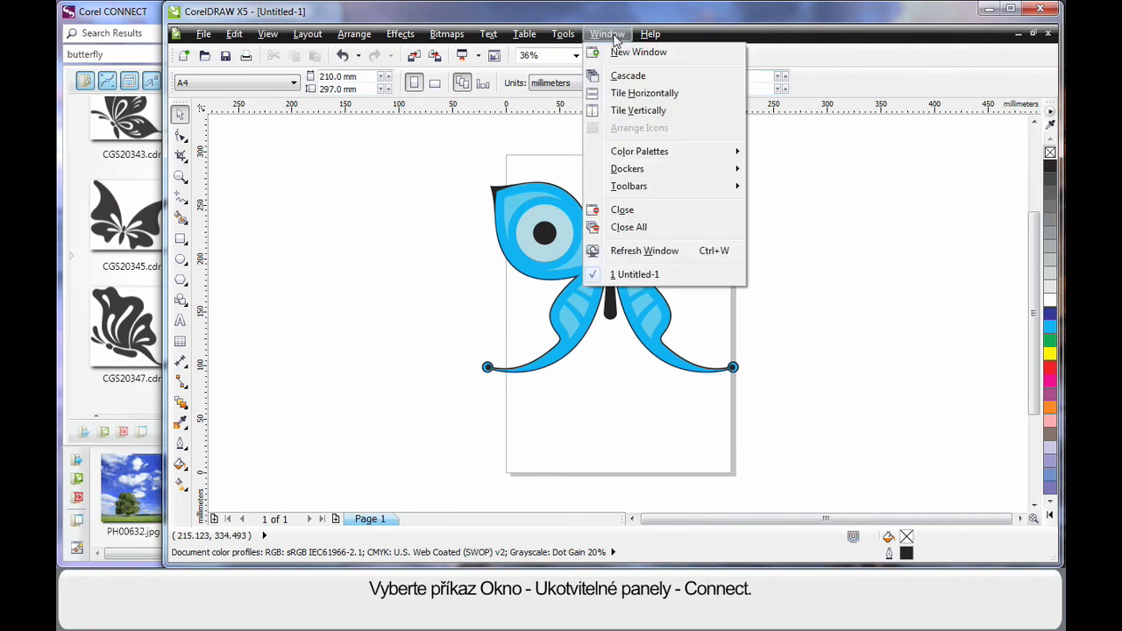
click(628, 168)
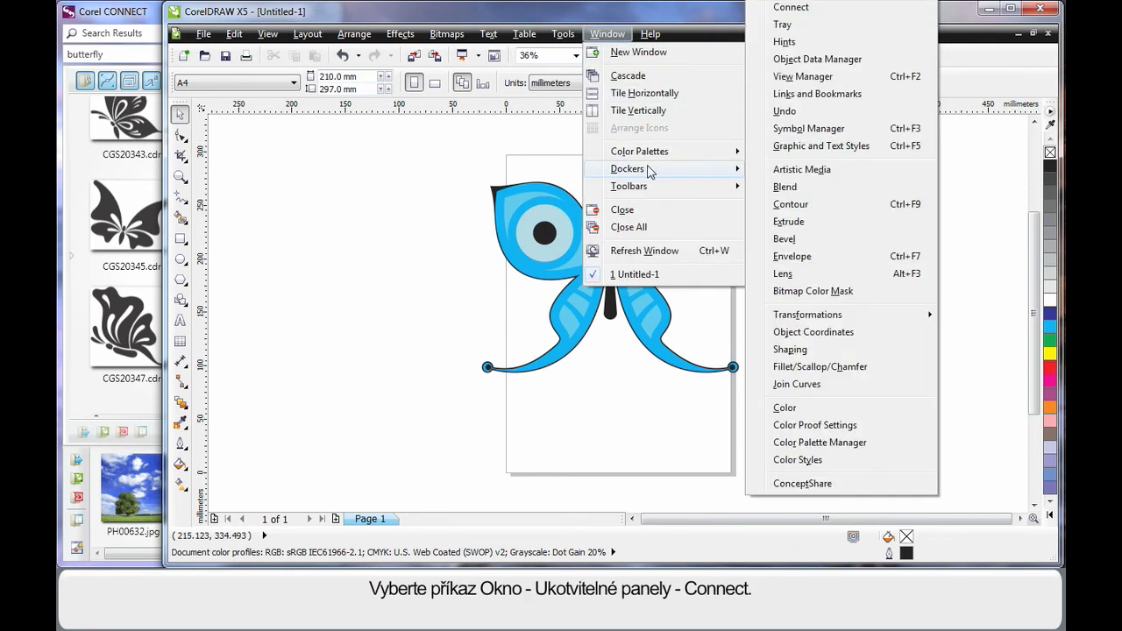
click(790, 7)
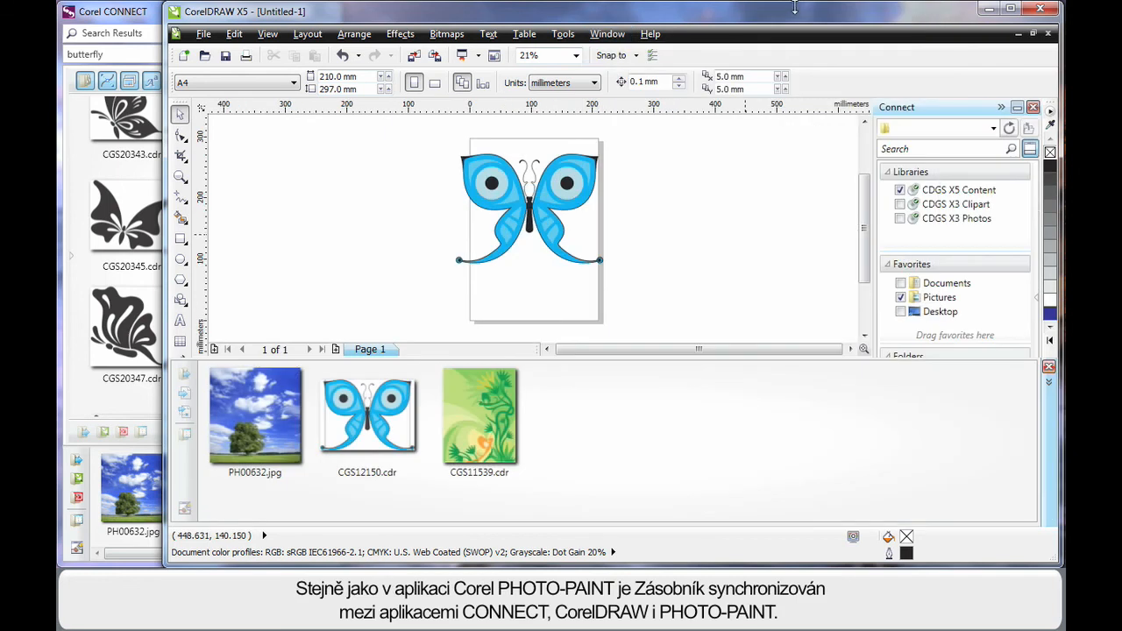
mouse_move(757, 246)
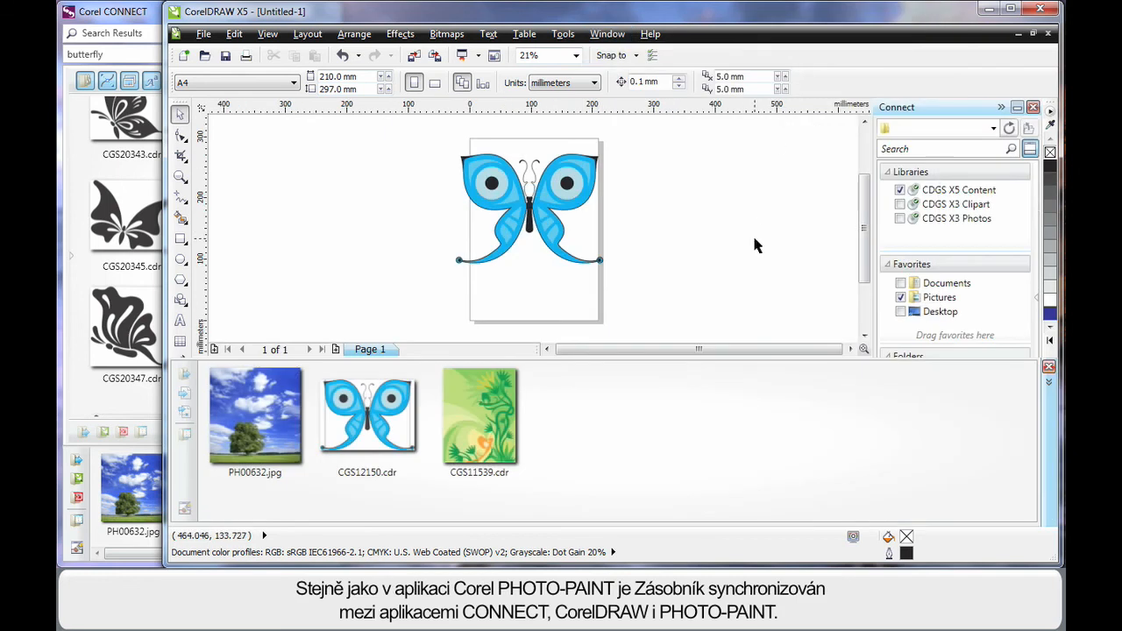
mouse_move(752, 247)
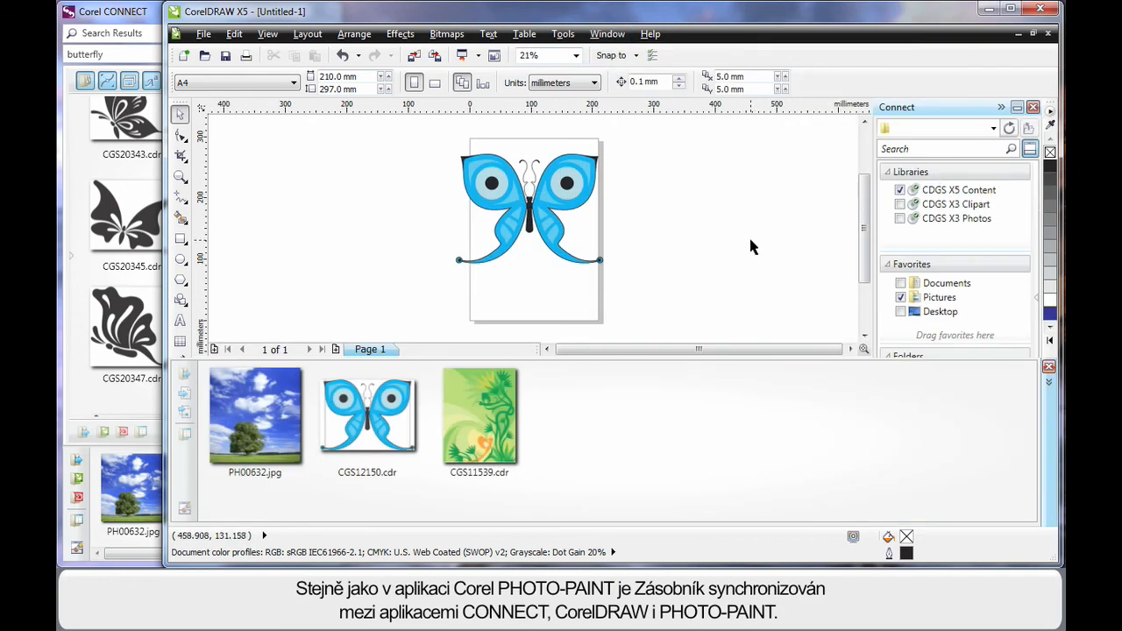
mouse_move(126, 494)
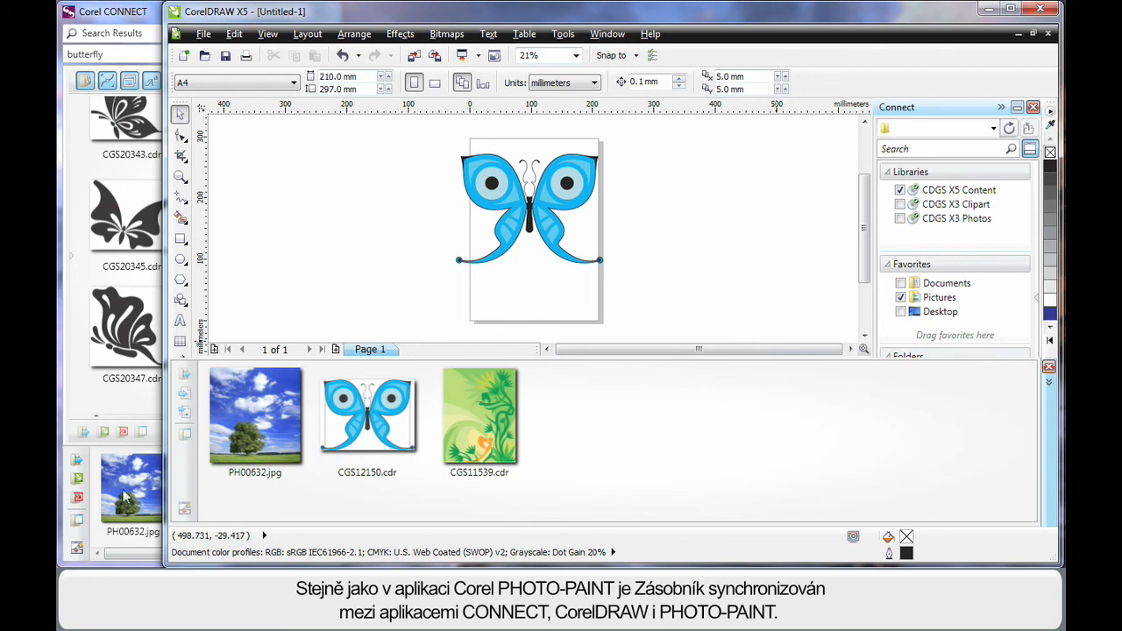
mouse_move(634, 463)
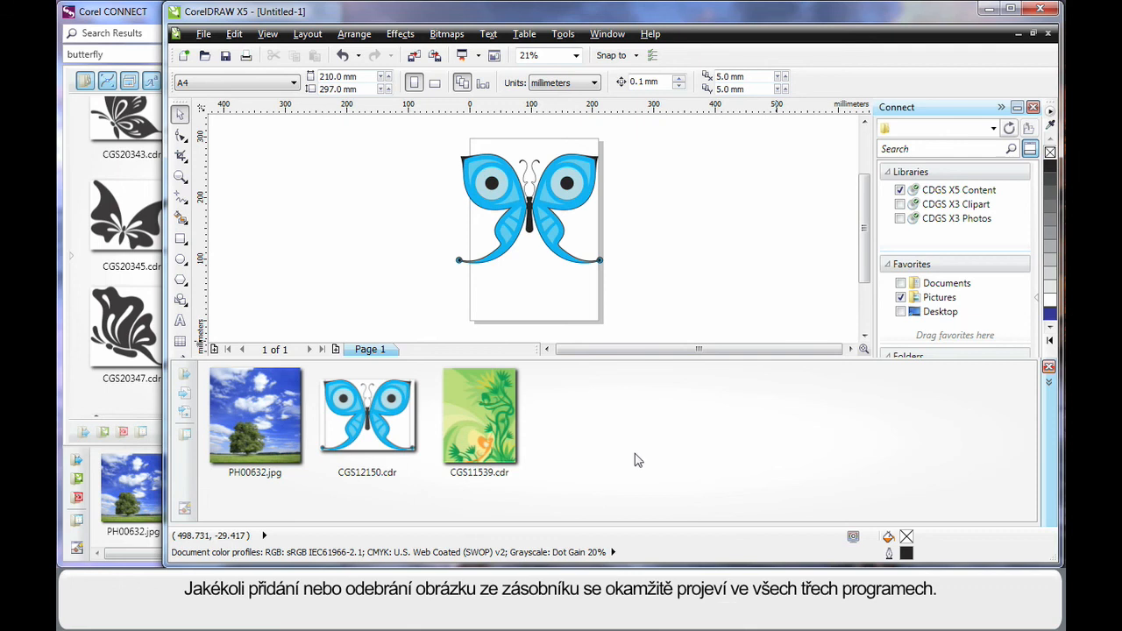
mouse_move(767, 419)
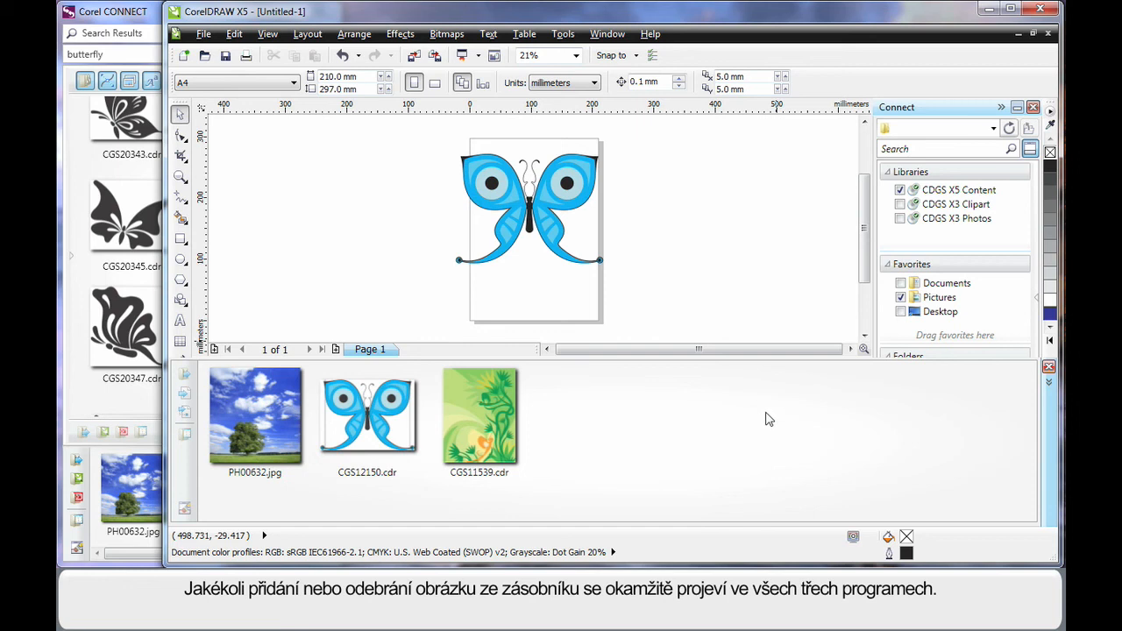